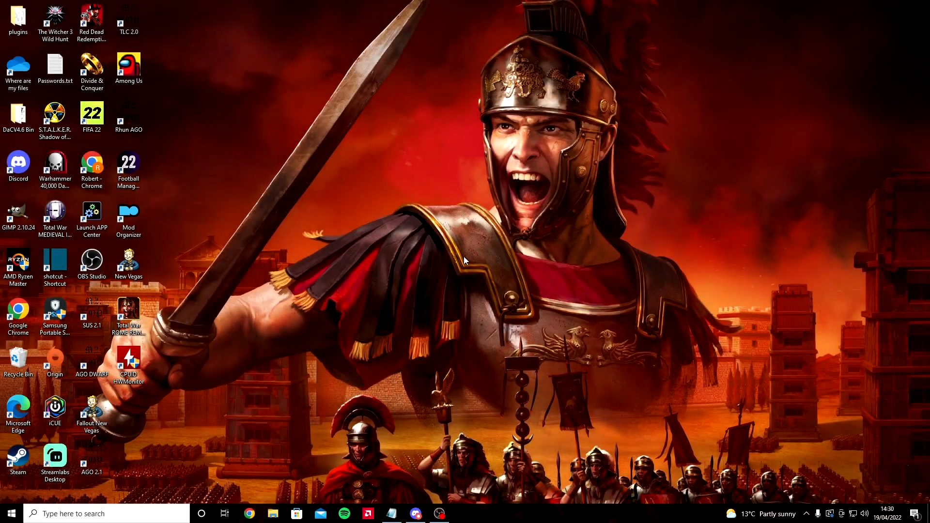
pyautogui.moveTo(406, 305)
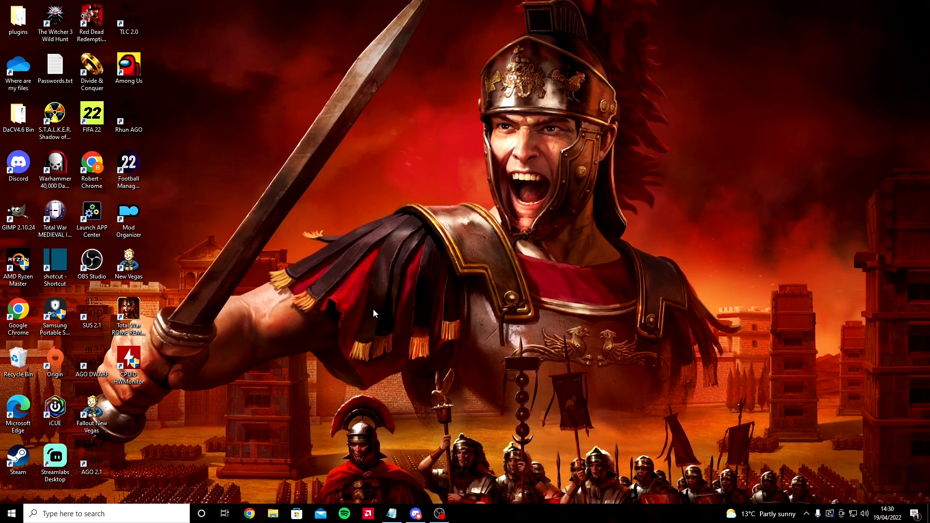
pyautogui.moveTo(538, 265)
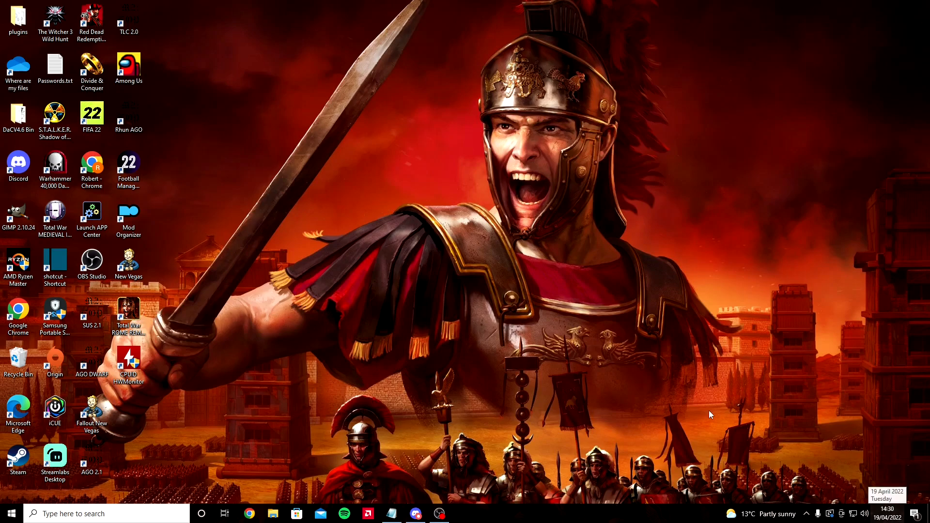
pyautogui.moveTo(384, 240)
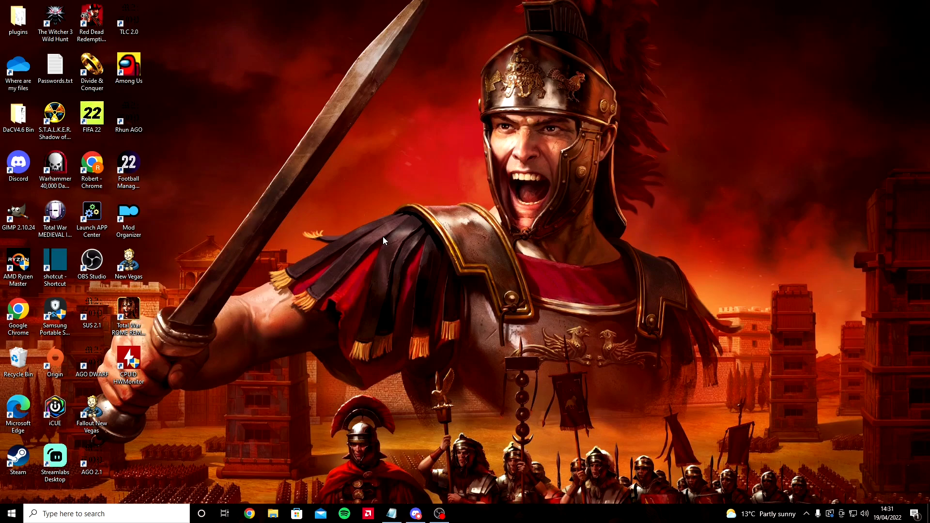
pyautogui.moveTo(488, 276)
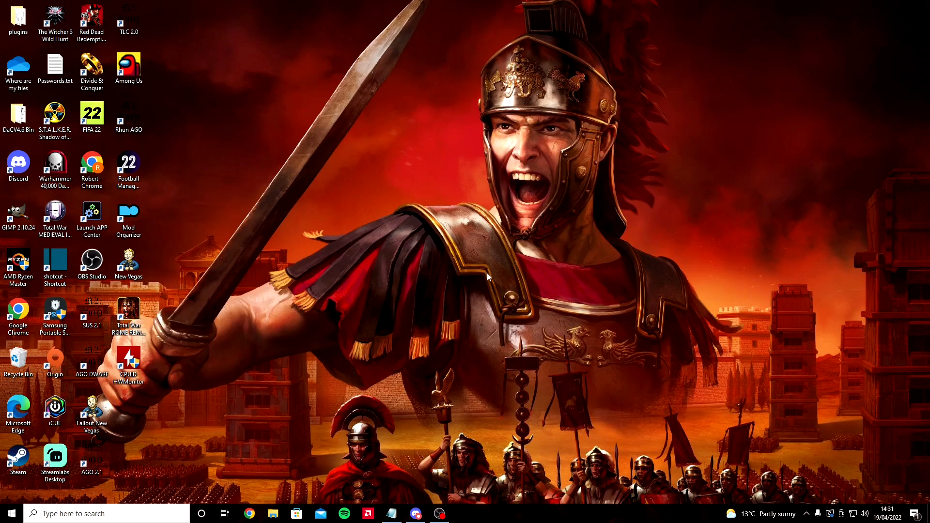
pyautogui.moveTo(681, 186)
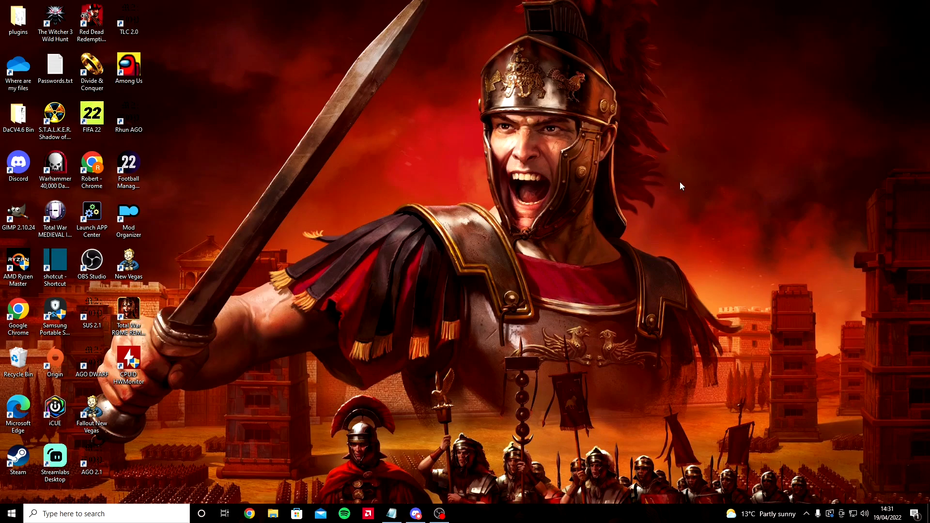
pyautogui.moveTo(487, 281)
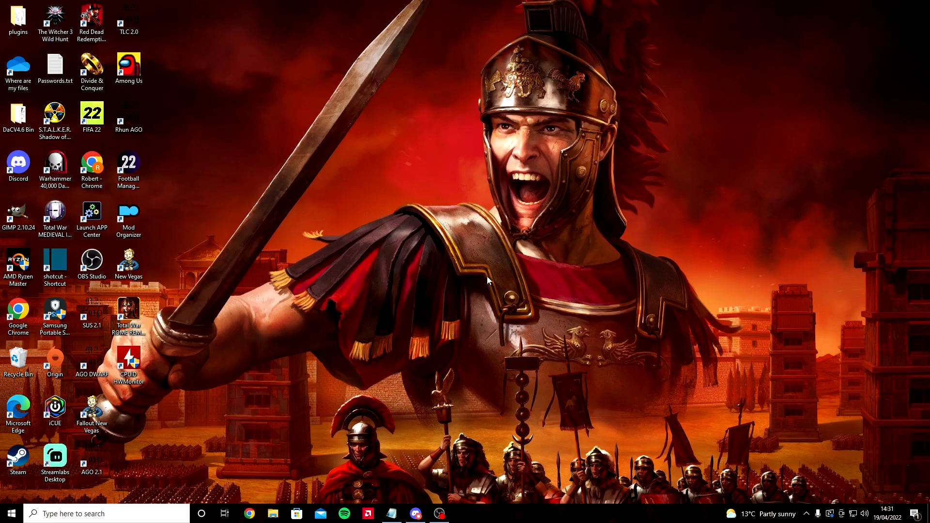
# Reach the Medieval II Total War mods folder via the AGO 2.1 shortcut's file location.
pyautogui.click(128, 170)
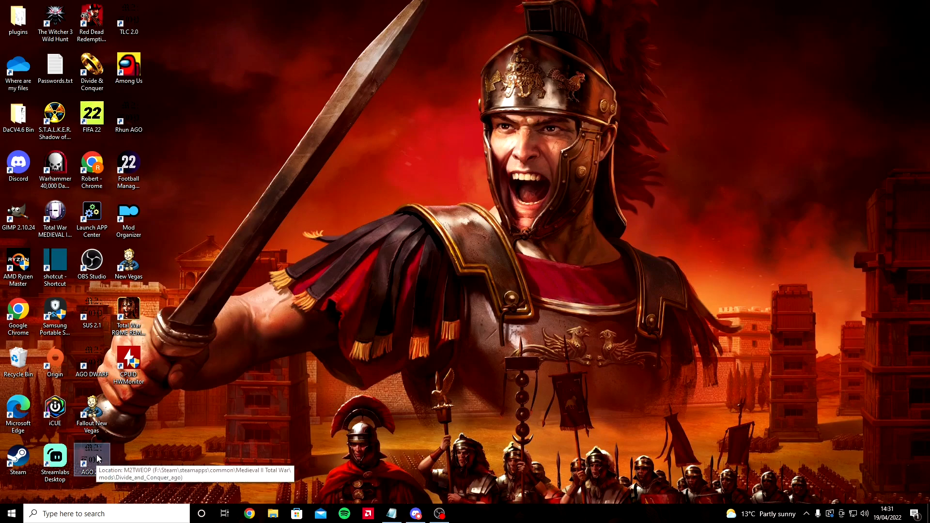
pyautogui.rightClick(91, 460)
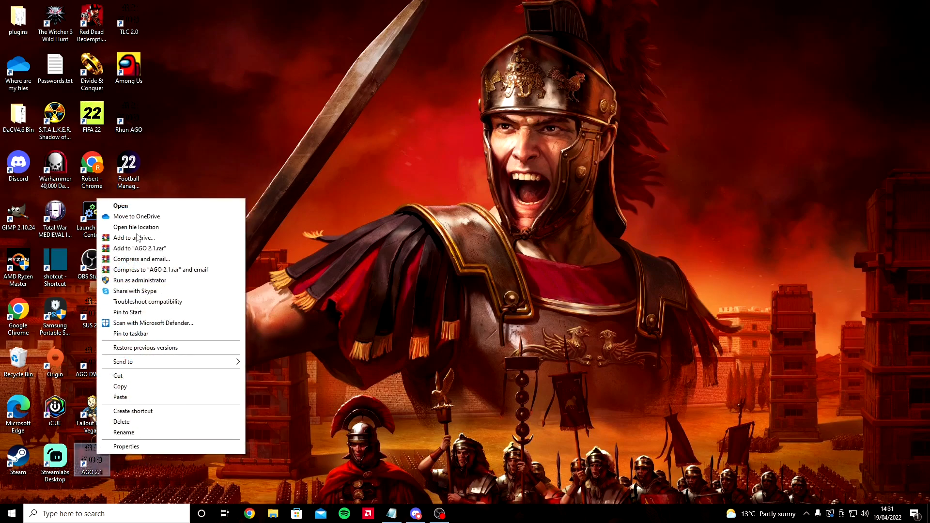
pyautogui.click(136, 227)
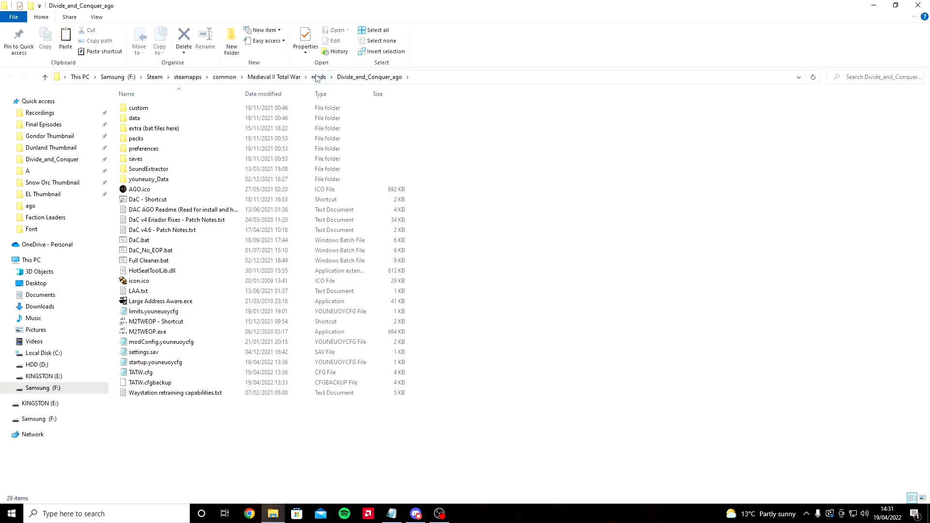
pyautogui.click(319, 77)
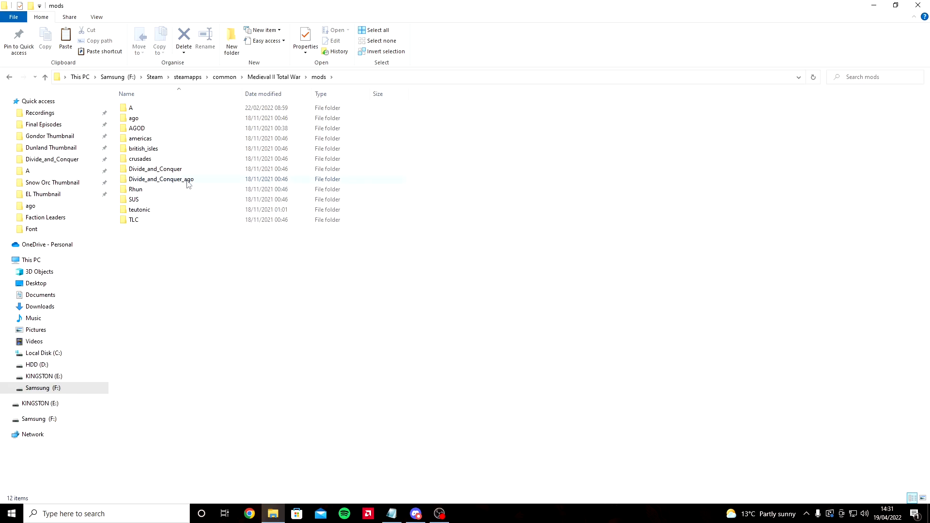
pyautogui.moveTo(162, 179)
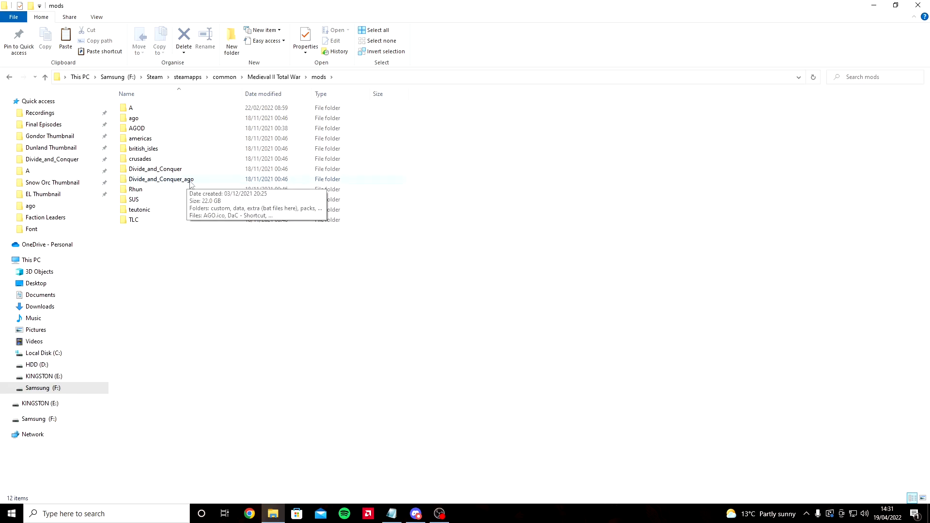
# Check the Divide_and_Conquer_ago folder's actions without choosing any.
pyautogui.rightClick(161, 179)
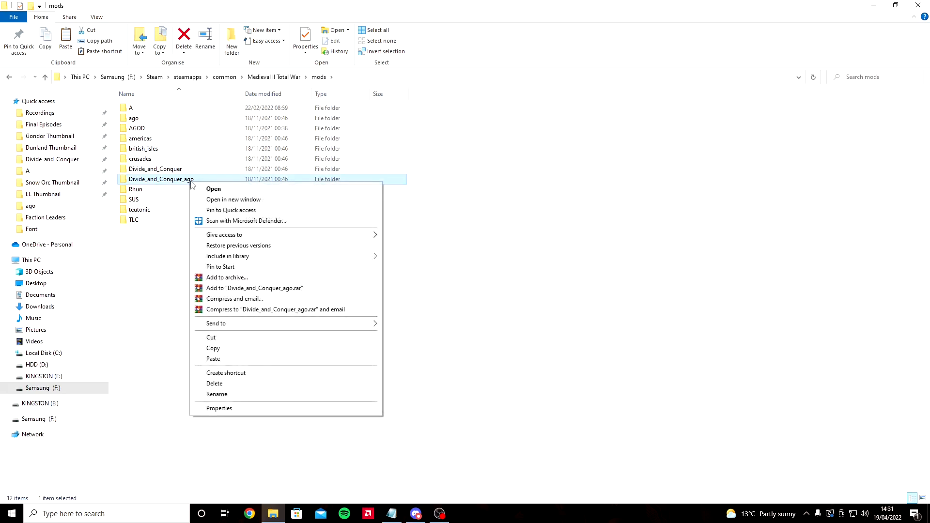
pyautogui.click(369, 284)
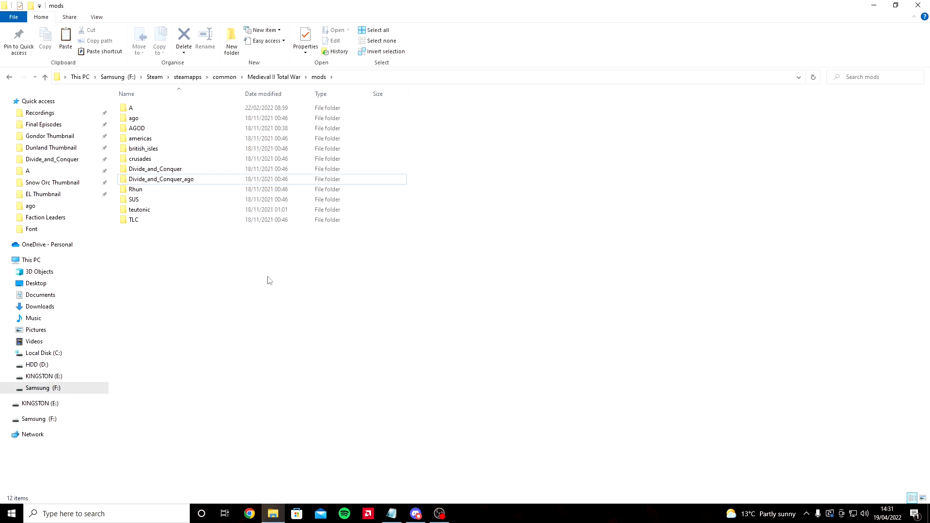
pyautogui.moveTo(271, 311)
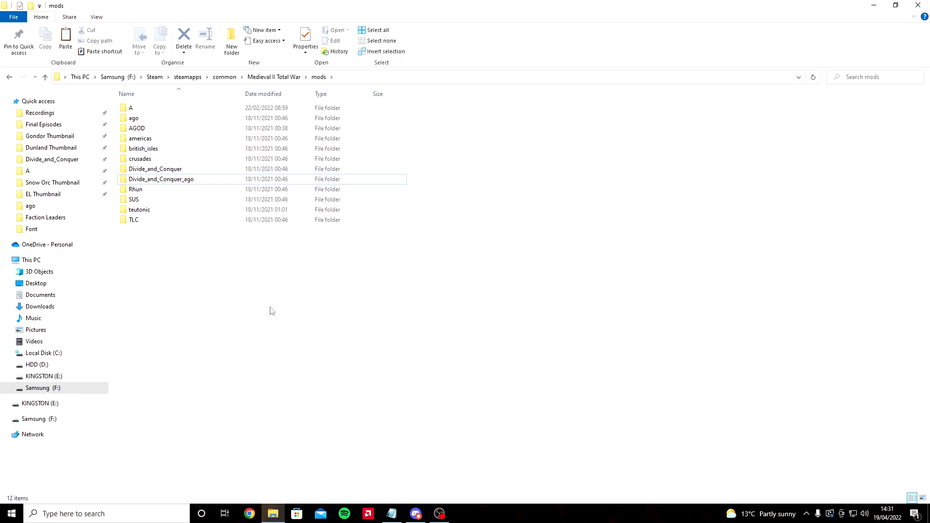
pyautogui.moveTo(133, 252)
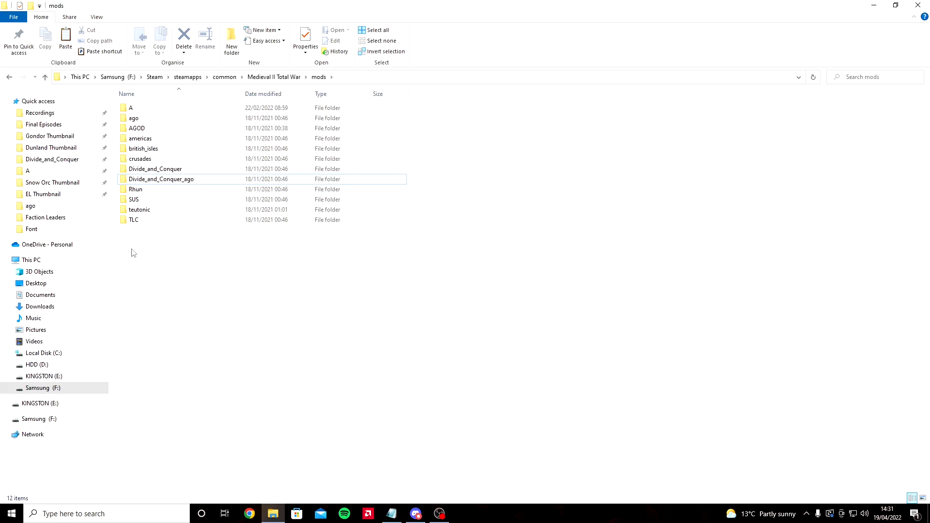
pyautogui.moveTo(195, 262)
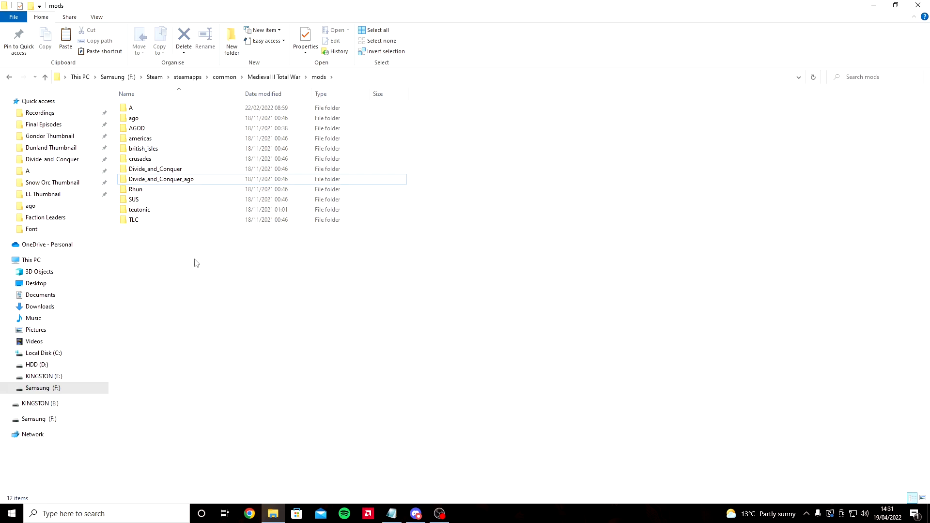
pyautogui.moveTo(189, 268)
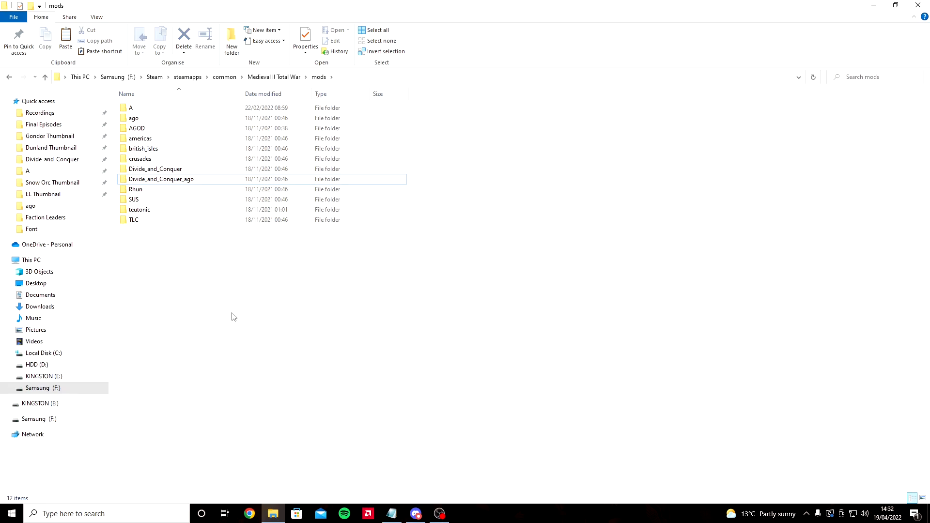
pyautogui.moveTo(248, 348)
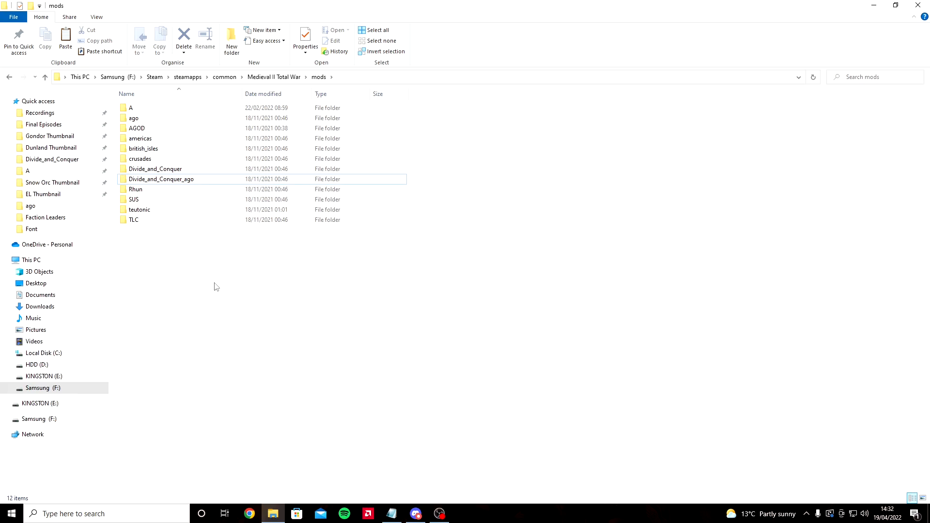
pyautogui.moveTo(133, 118)
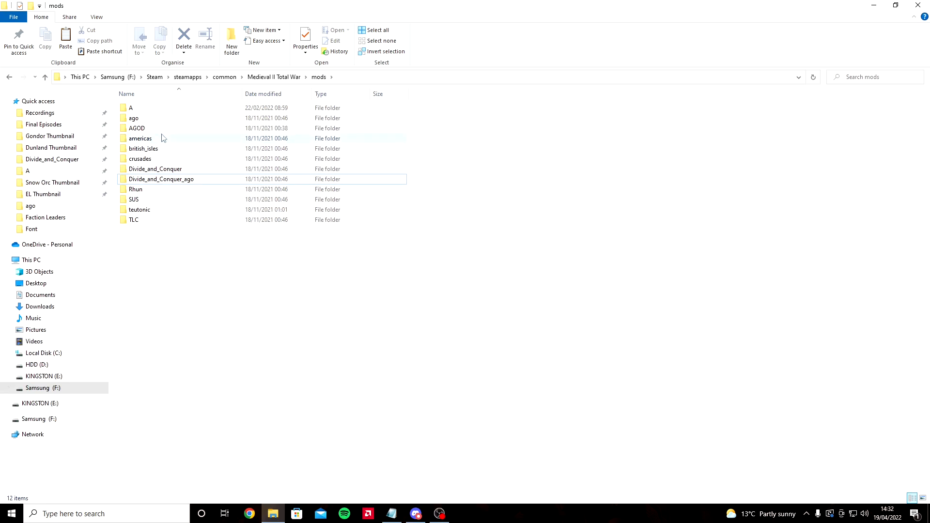
pyautogui.moveTo(247, 333)
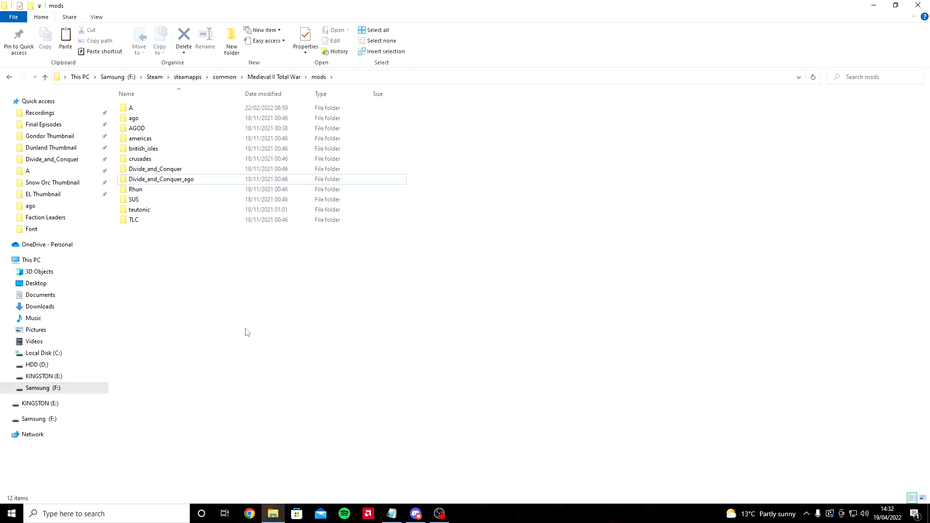
pyautogui.moveTo(233, 274)
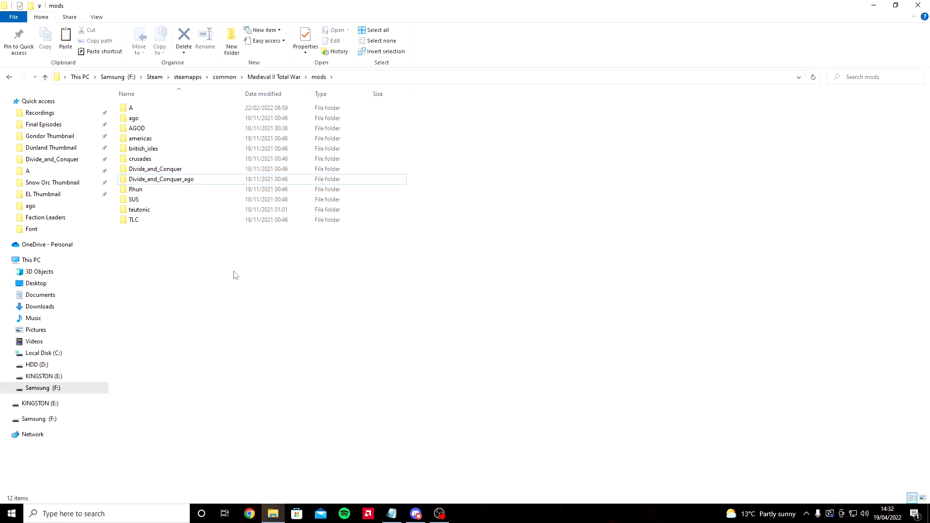
pyautogui.moveTo(259, 332)
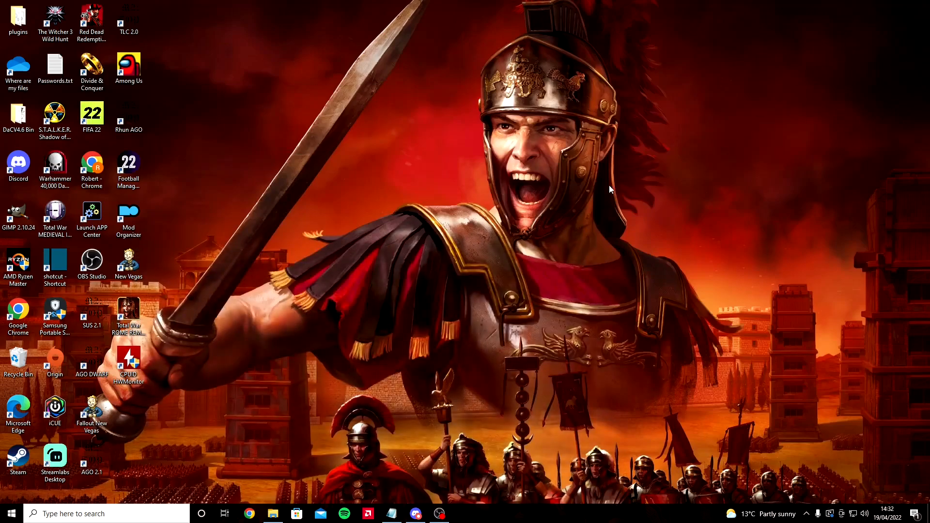
# Show the SUS V2 - Glory of Gondor MediaFire post and install instructions in #download-main.
pyautogui.click(416, 513)
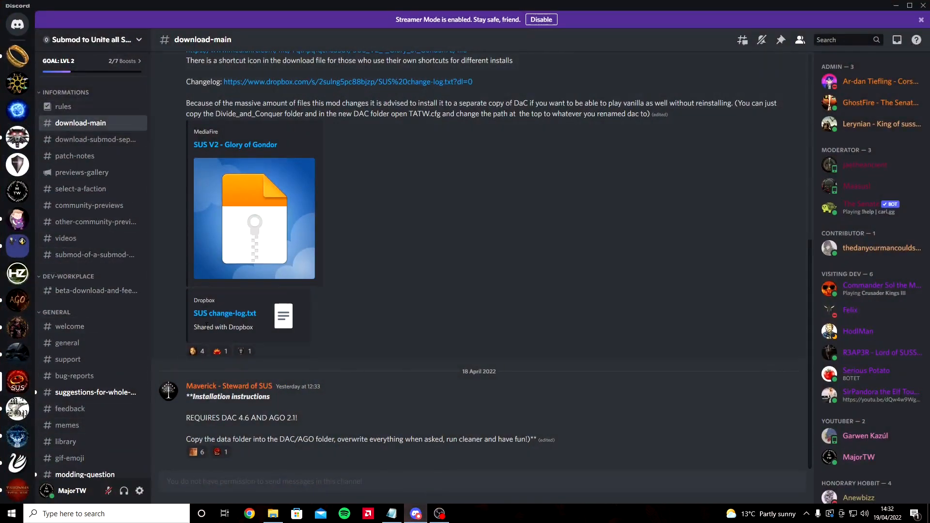
pyautogui.moveTo(489, 223)
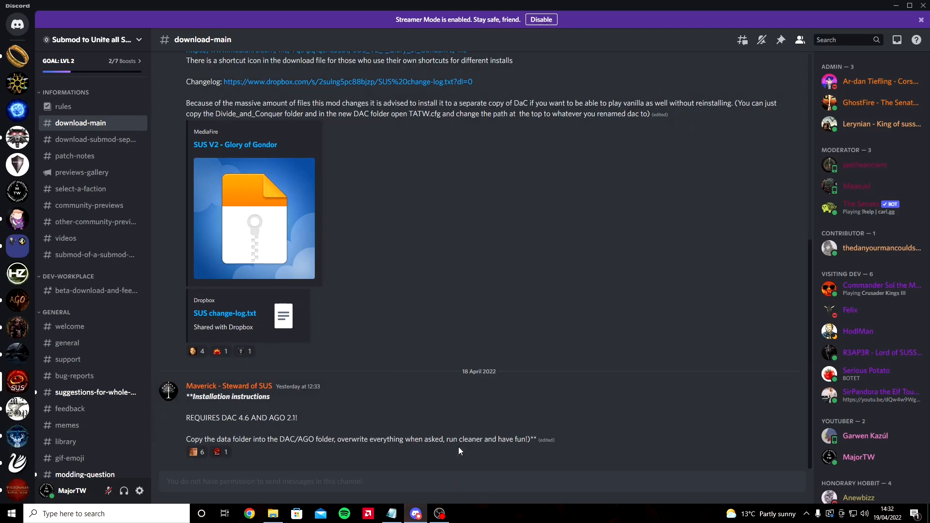
pyautogui.moveTo(423, 325)
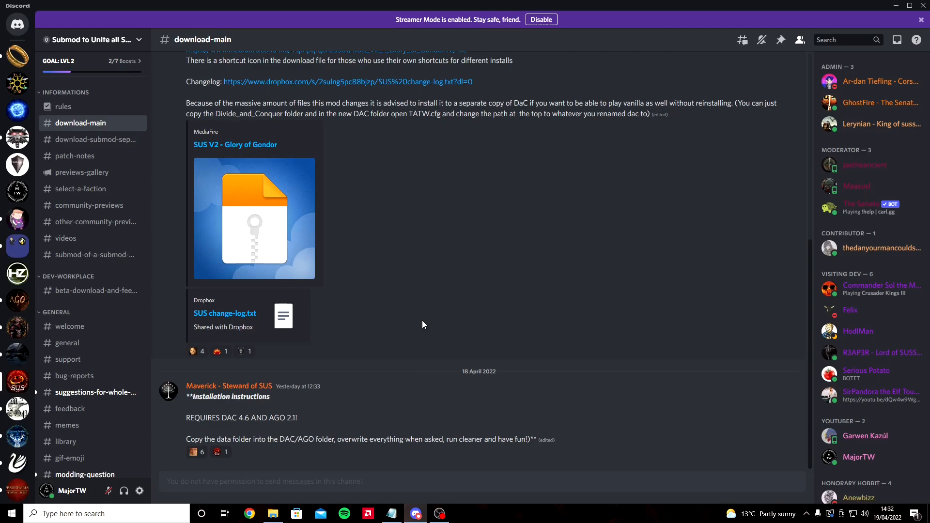
pyautogui.moveTo(332, 274)
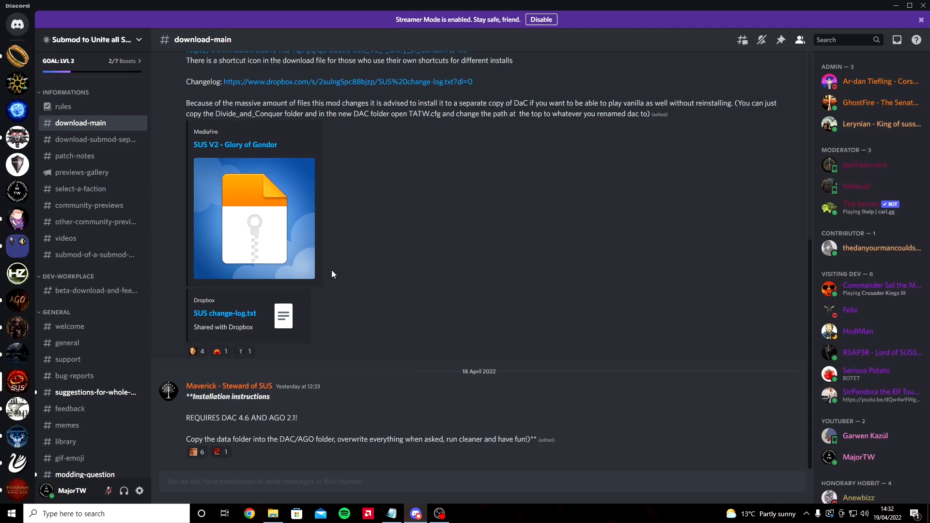
pyautogui.moveTo(690, 237)
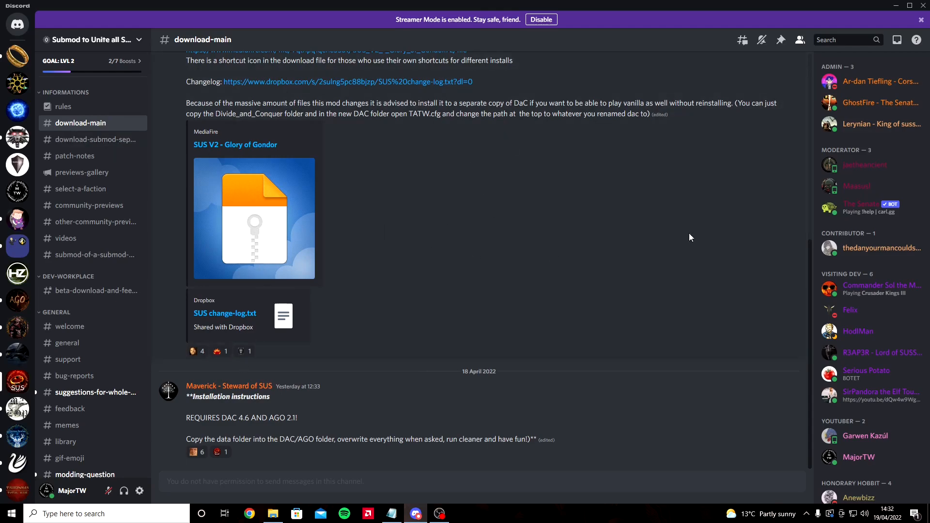
pyautogui.moveTo(524, 239)
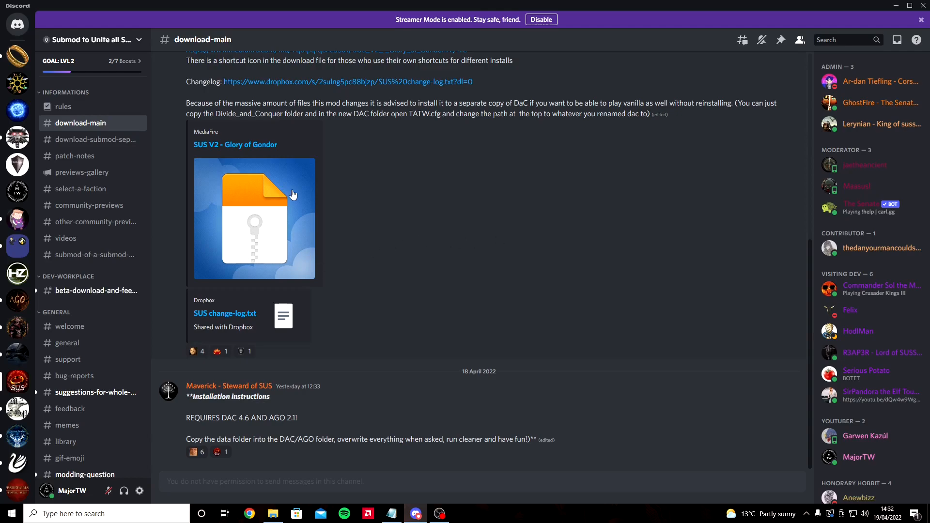
pyautogui.moveTo(279, 186)
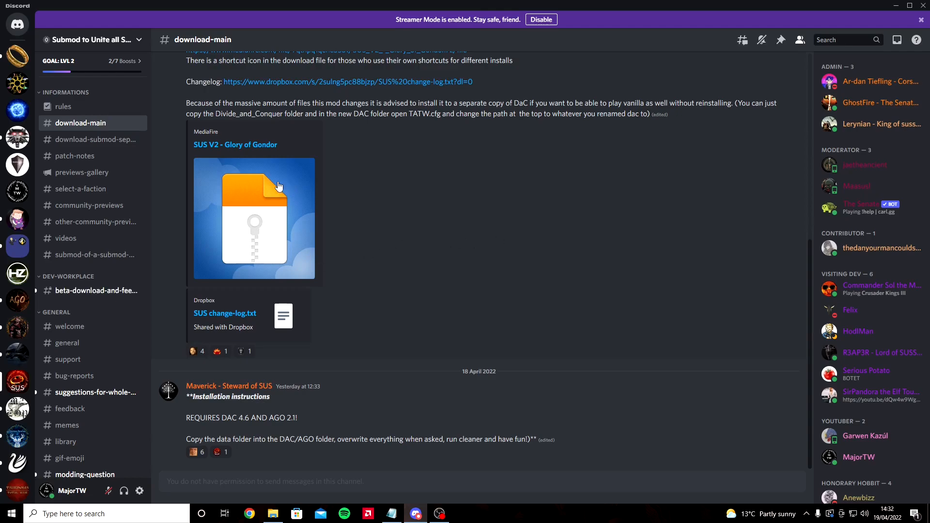
pyautogui.moveTo(342, 187)
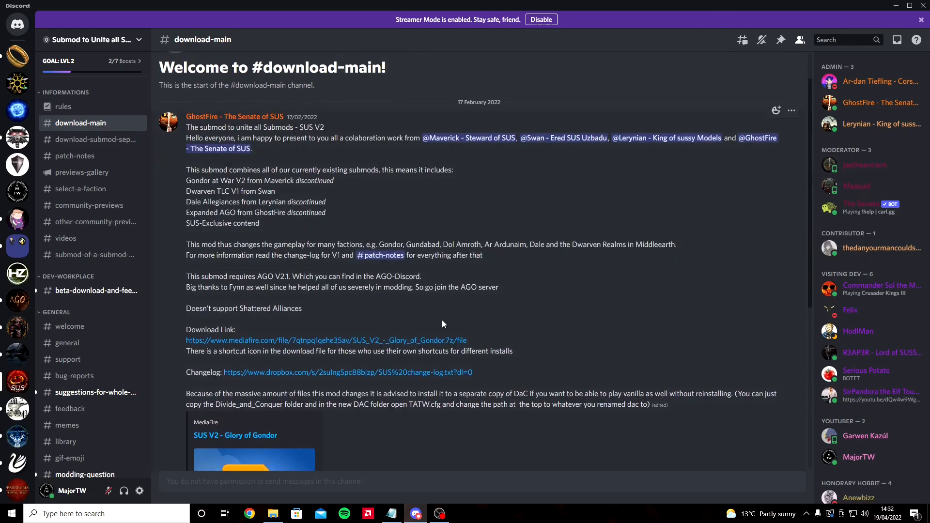
pyautogui.scroll(-3)
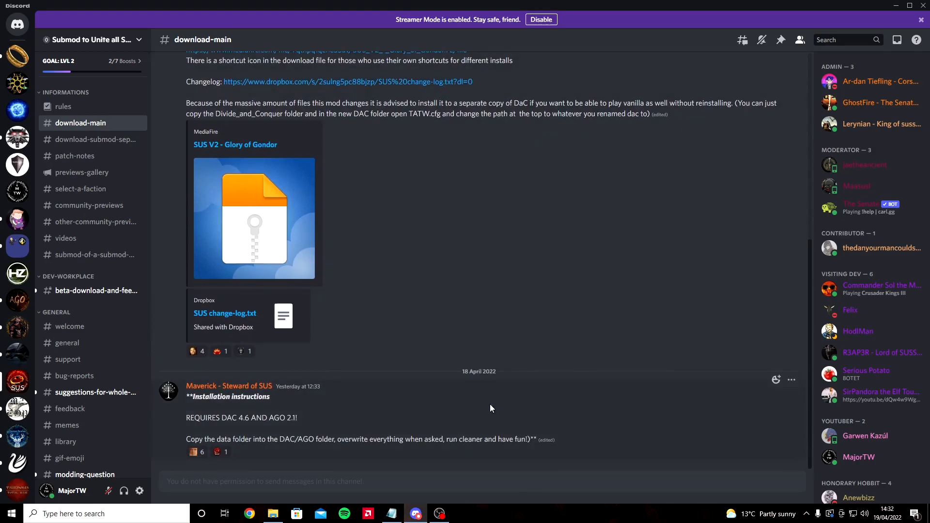
pyautogui.moveTo(234, 147)
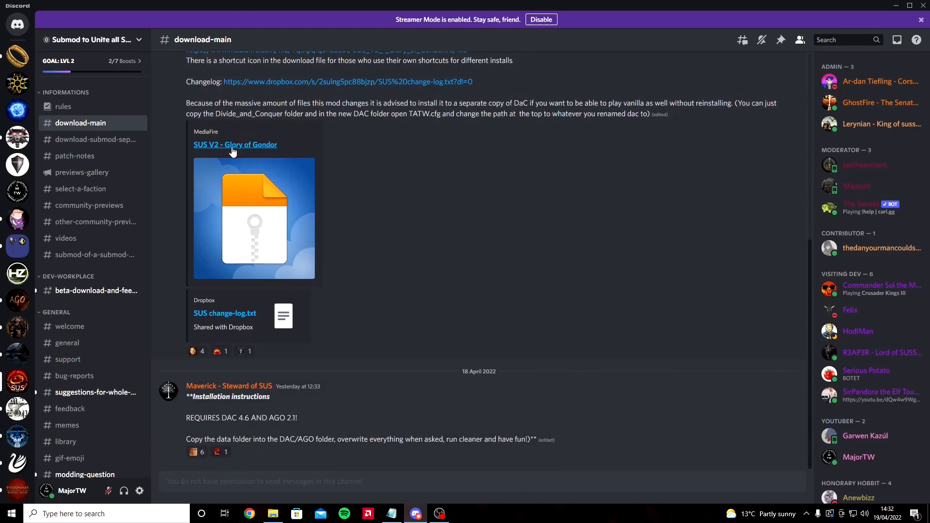
# Download the SUS V2 - Glory of Gondor.7z archive from MediaFire and return to Discord.
pyautogui.click(234, 144)
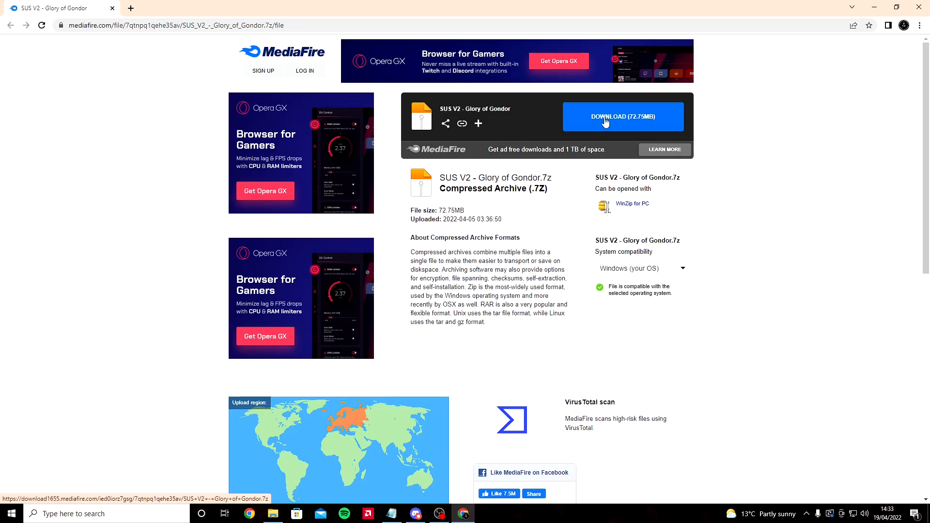
pyautogui.click(622, 116)
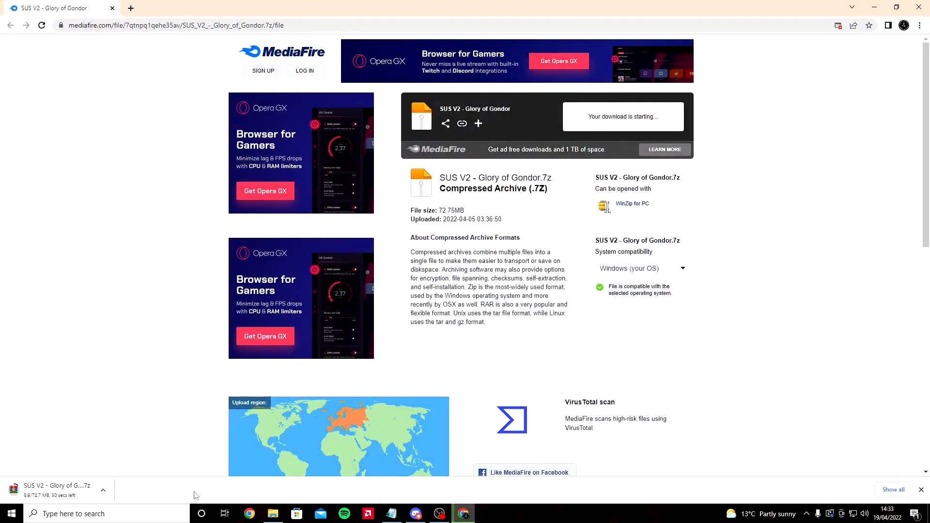
pyautogui.moveTo(173, 485)
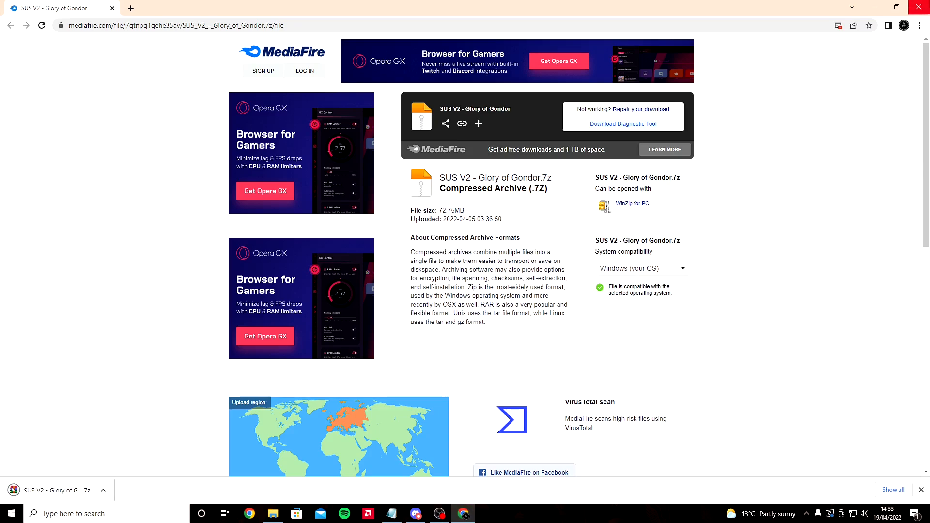
pyautogui.click(415, 513)
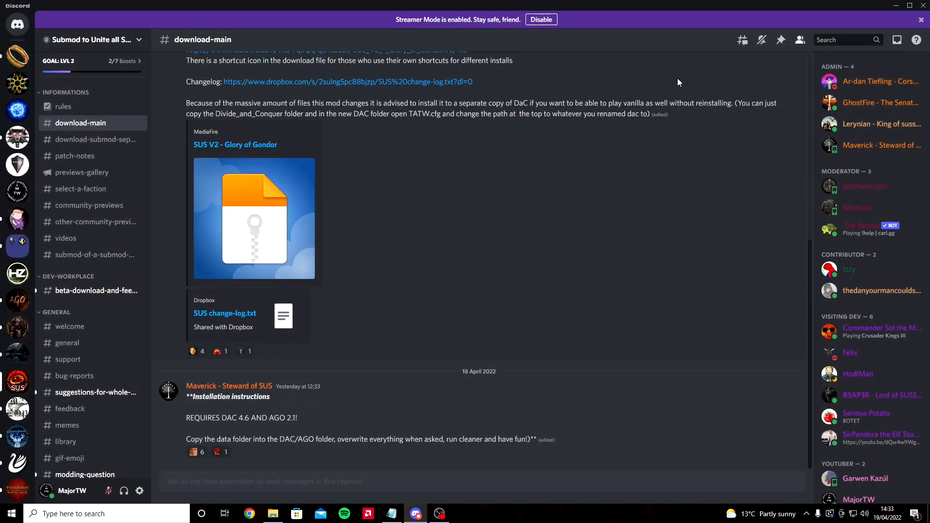
# Show the Downloads folder with the new SUS V2 archive in File Explorer.
pyautogui.click(896, 6)
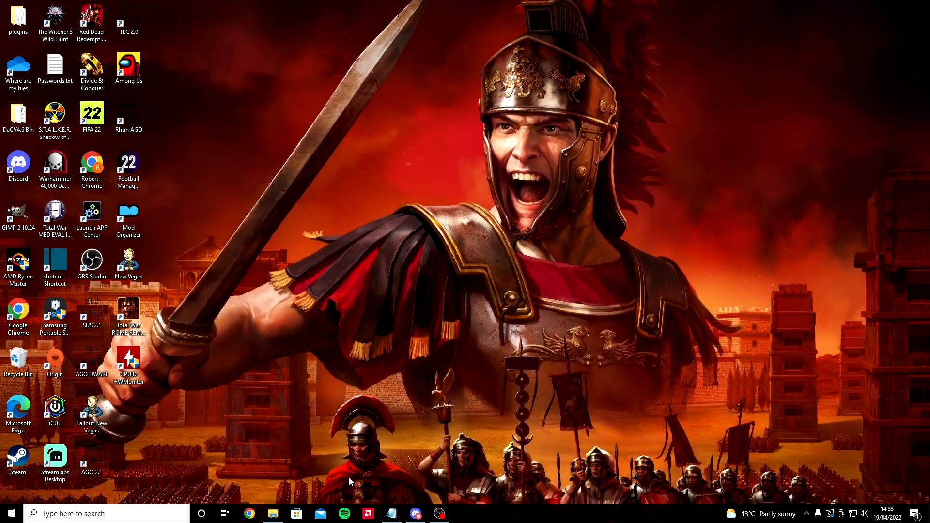
pyautogui.click(272, 513)
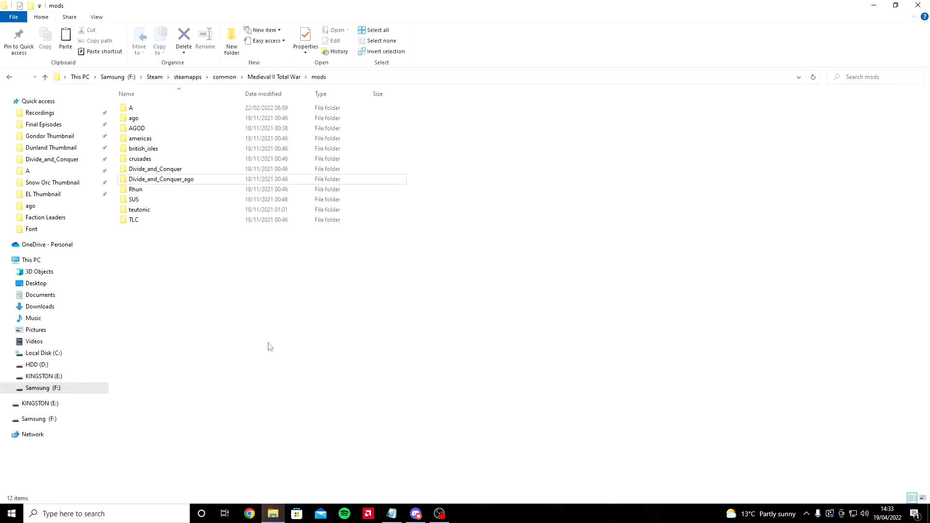
pyautogui.click(39, 306)
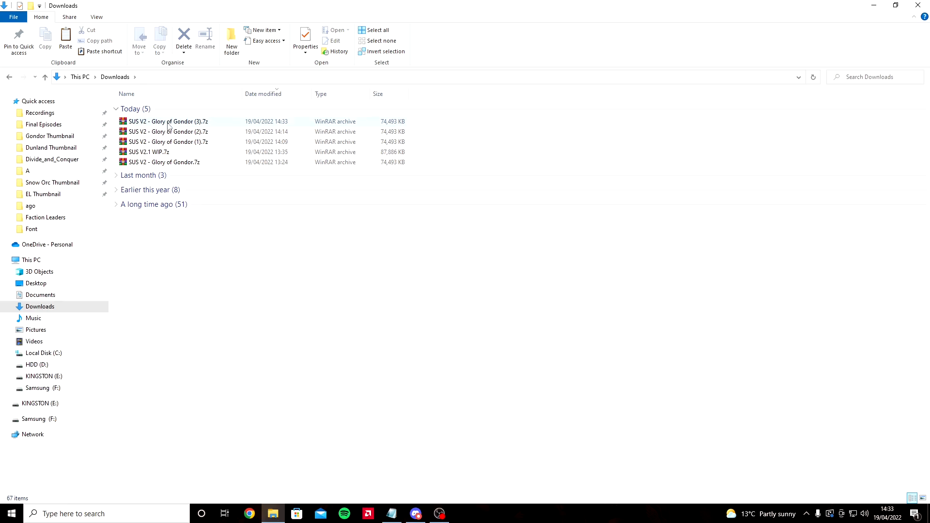
# Copy the newest SUS V2 .7z and reopen the mods folder via the AGO 2.1 shortcut.
pyautogui.rightClick(168, 121)
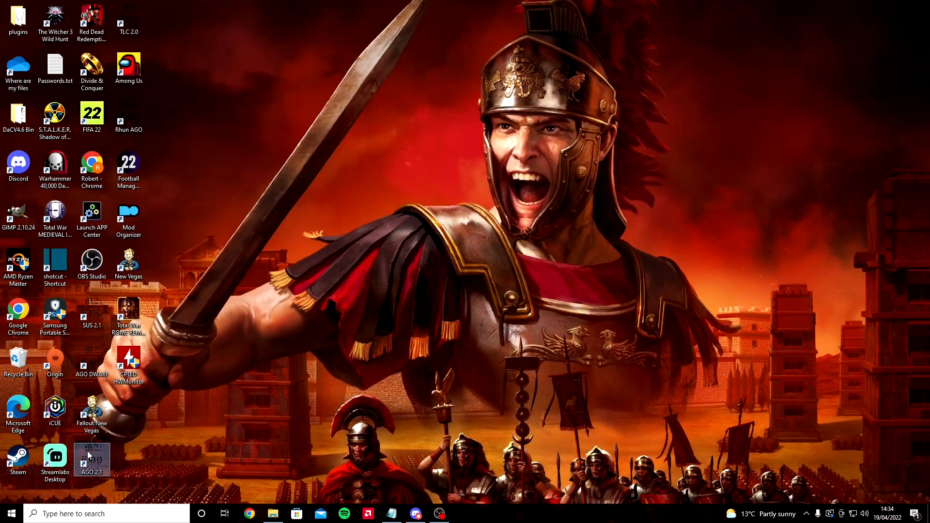
pyautogui.rightClick(91, 456)
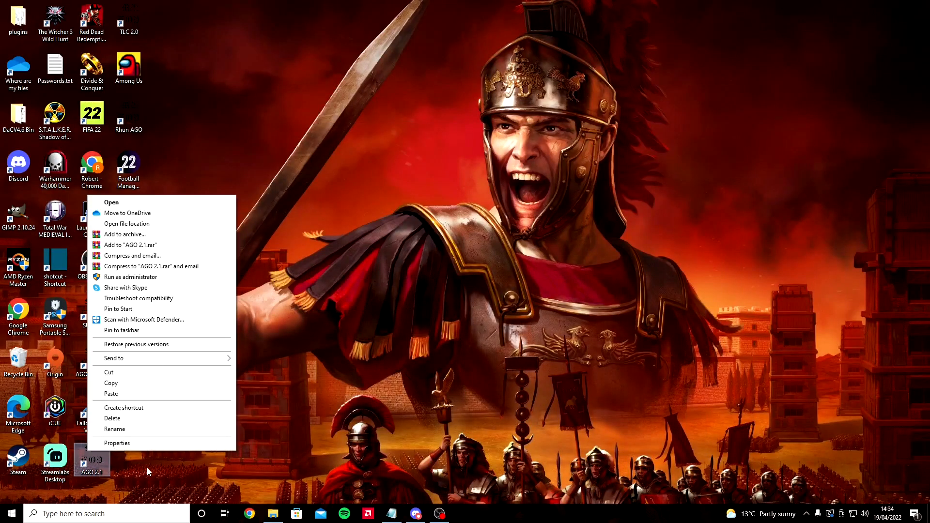
pyautogui.click(127, 224)
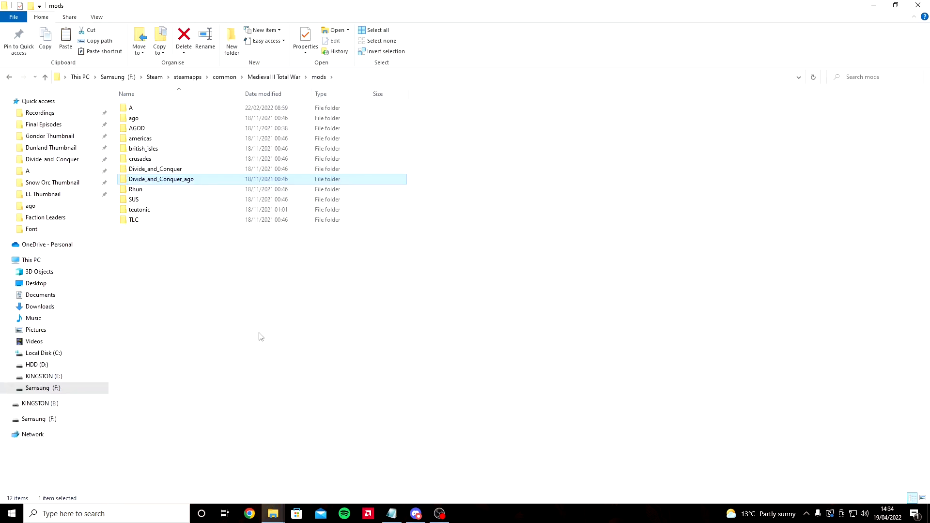
pyautogui.click(259, 336)
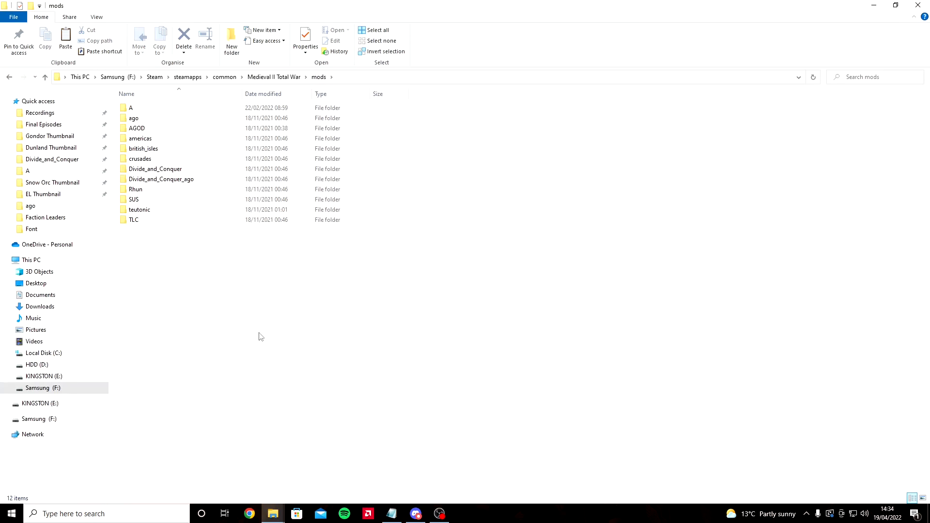
pyautogui.moveTo(192, 244)
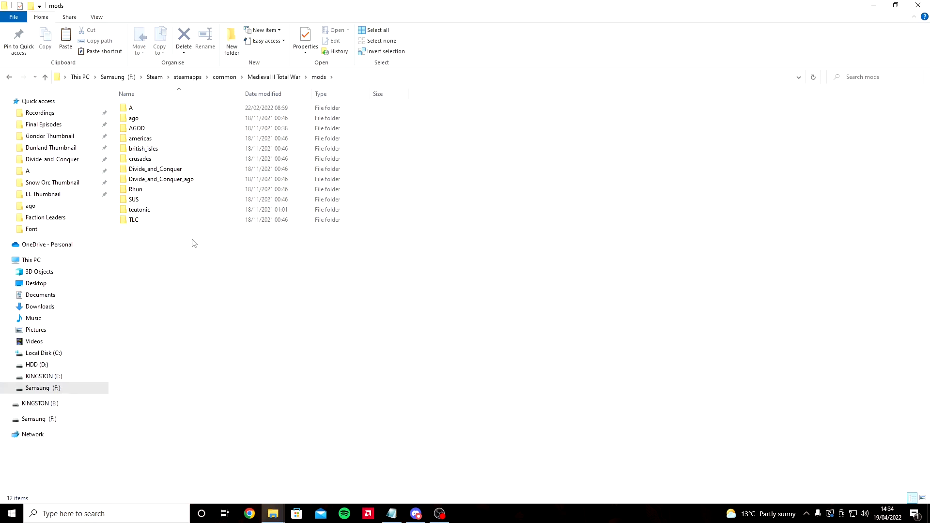
pyautogui.click(130, 107)
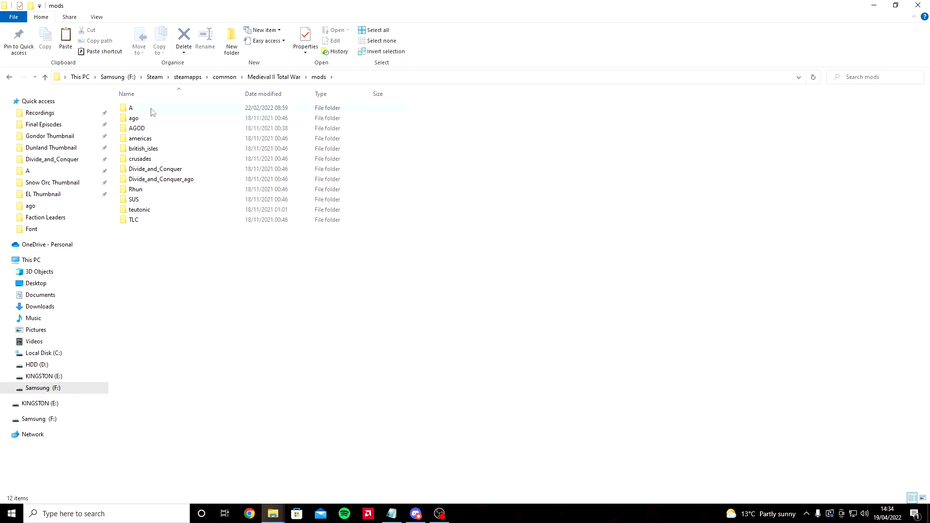
# Paste the copied archive into mods\A\SUS 2.1, replacing the existing one.
pyautogui.doubleClick(131, 108)
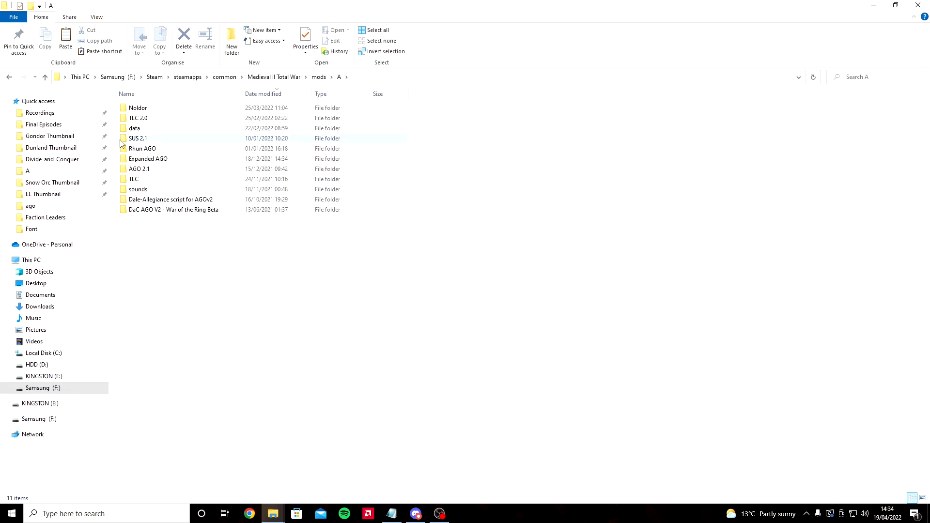
pyautogui.moveTo(168, 143)
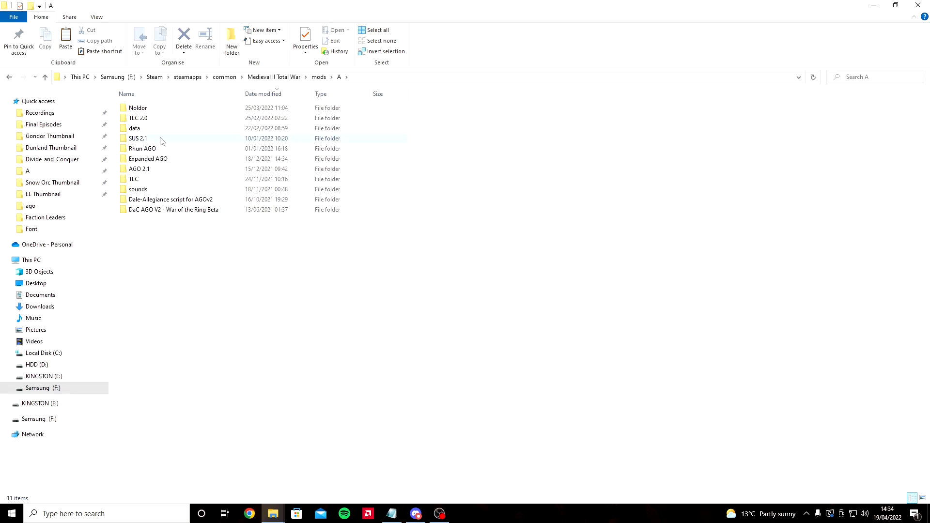
pyautogui.doubleClick(137, 139)
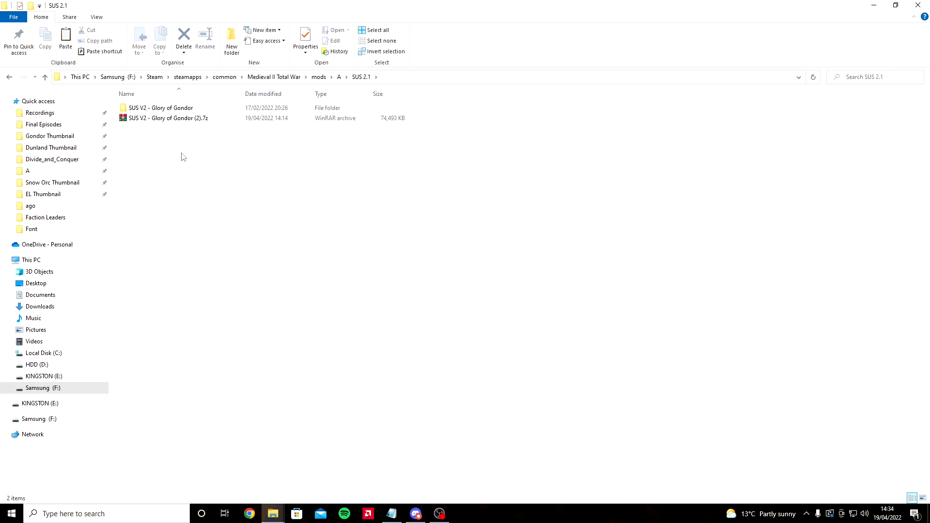
pyautogui.rightClick(183, 157)
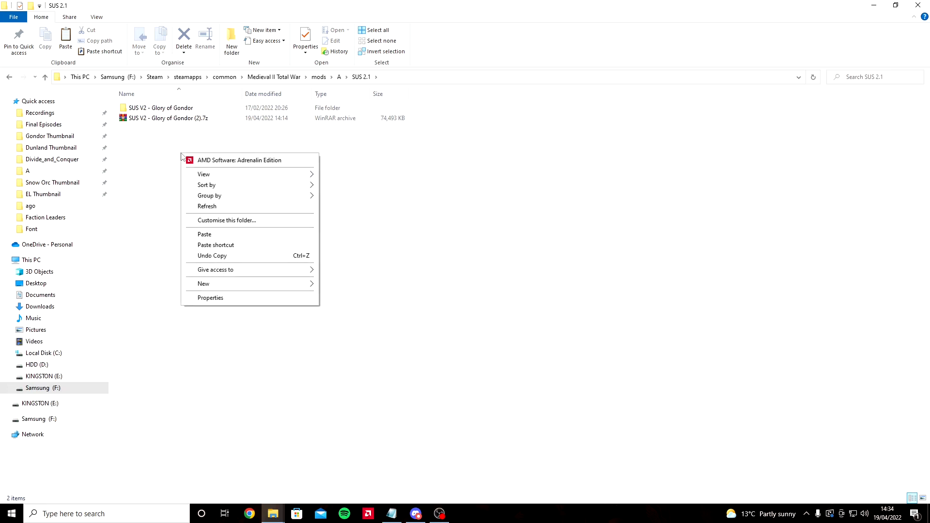
pyautogui.moveTo(231, 243)
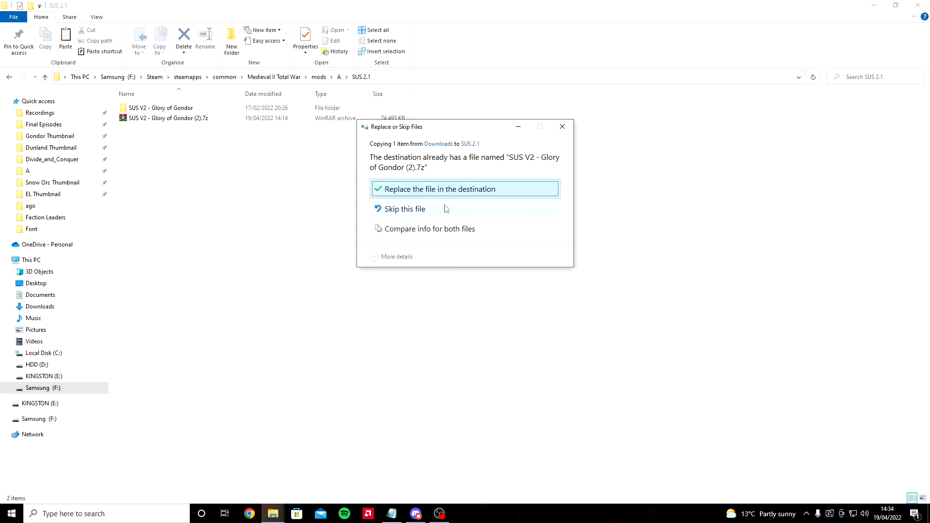
pyautogui.moveTo(421, 195)
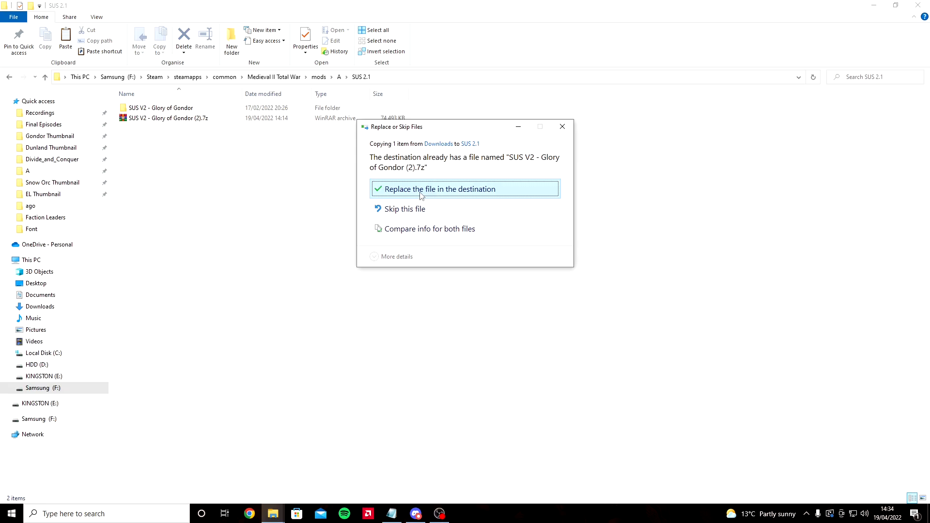
pyautogui.click(437, 189)
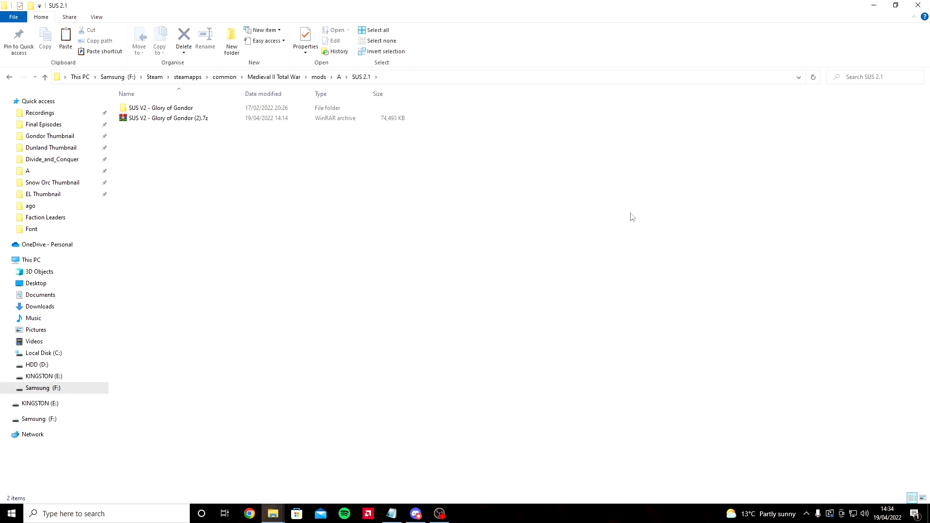
pyautogui.moveTo(359, 223)
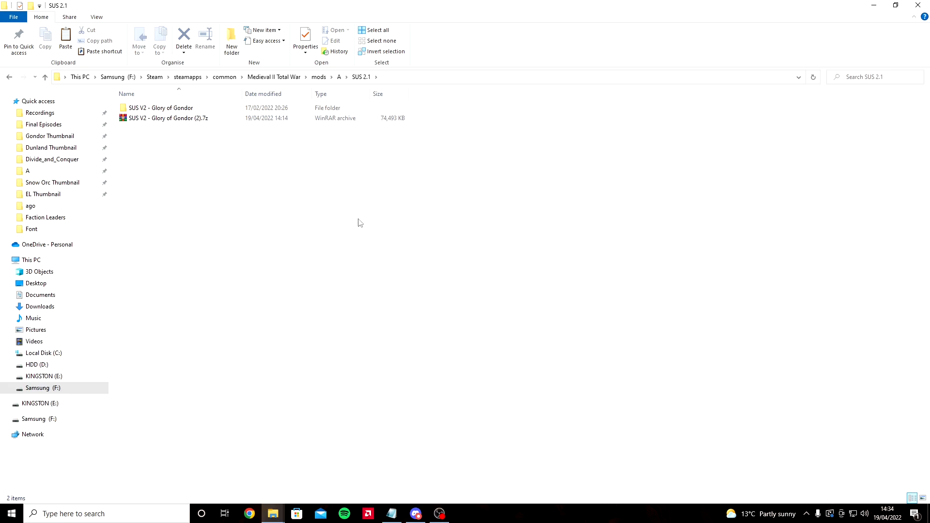
pyautogui.moveTo(145, 119)
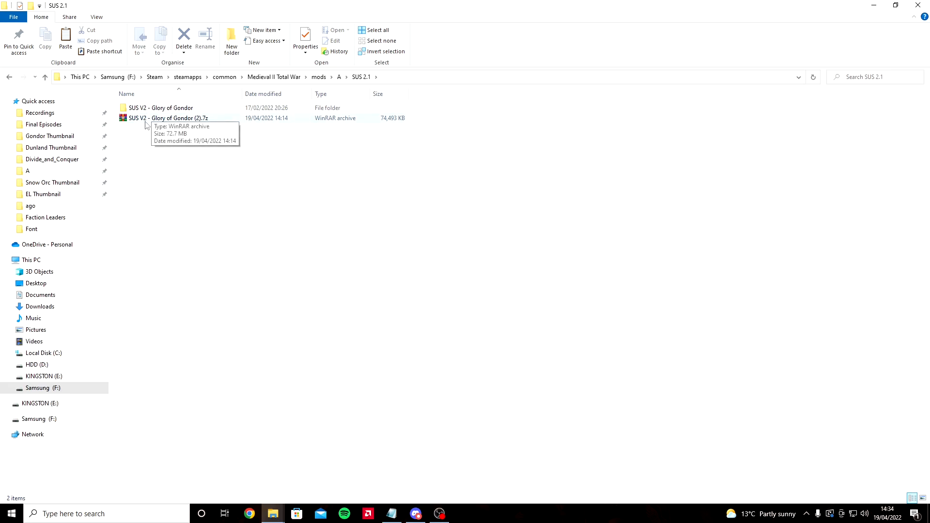
pyautogui.moveTo(173, 132)
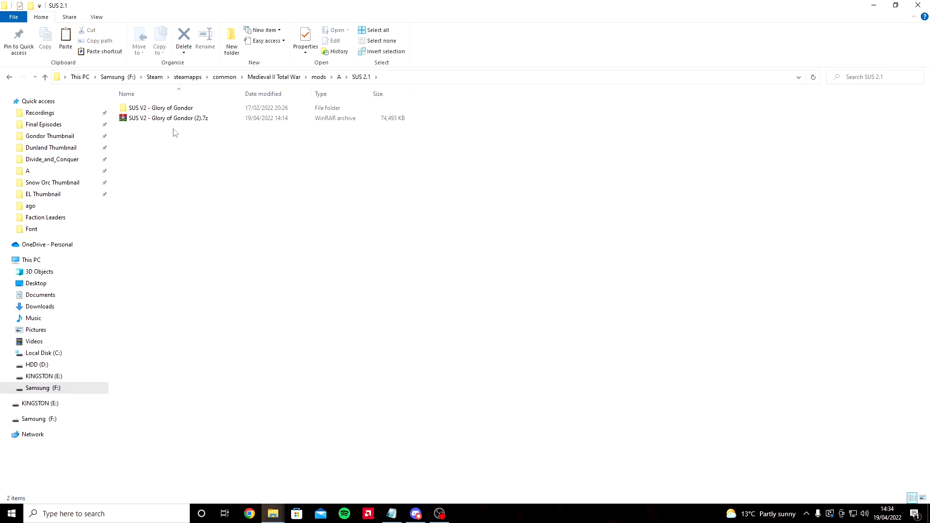
# Review the SUS V2 - Glory of Gondor folder and archive in SUS 2.1 without changing them.
pyautogui.rightClick(165, 118)
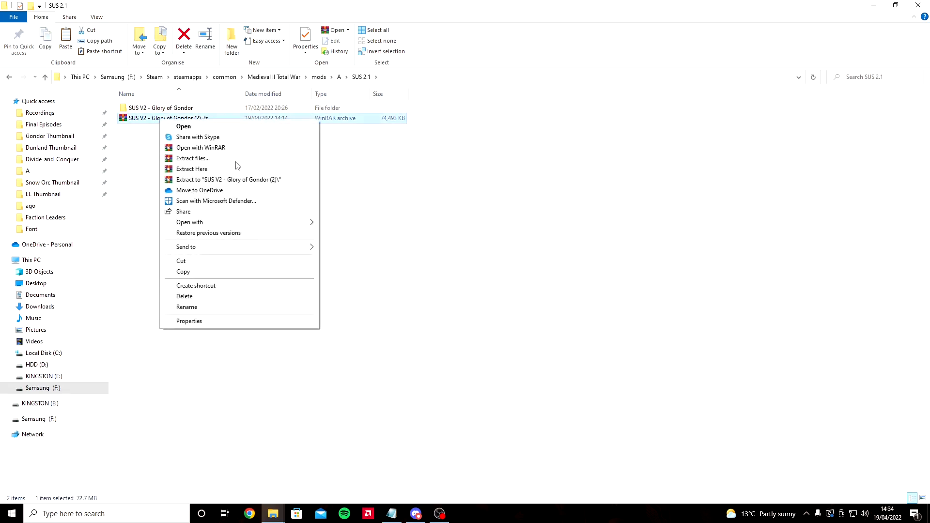
pyautogui.click(344, 194)
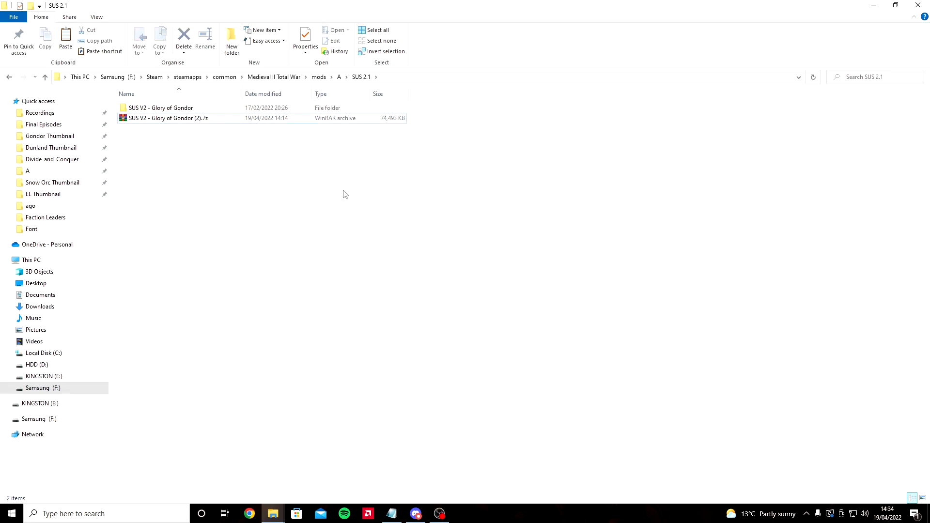
pyautogui.click(160, 108)
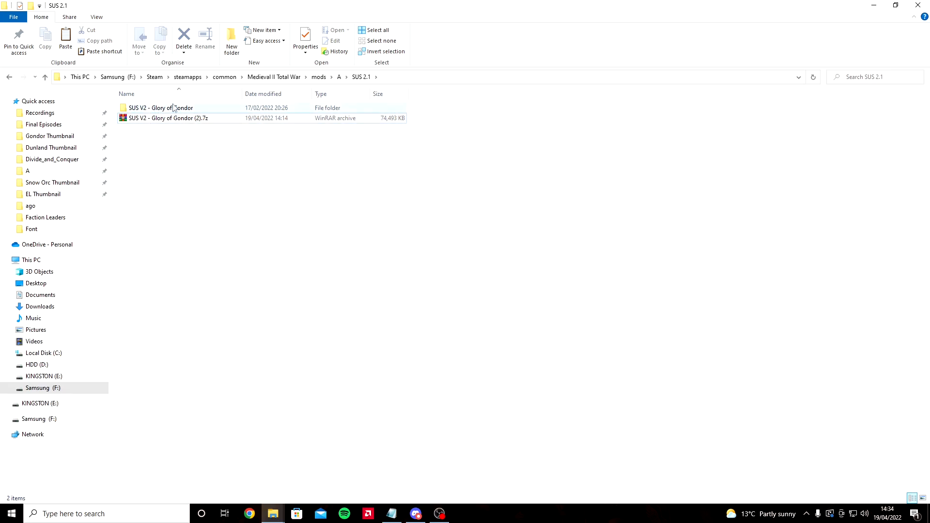
pyautogui.click(169, 118)
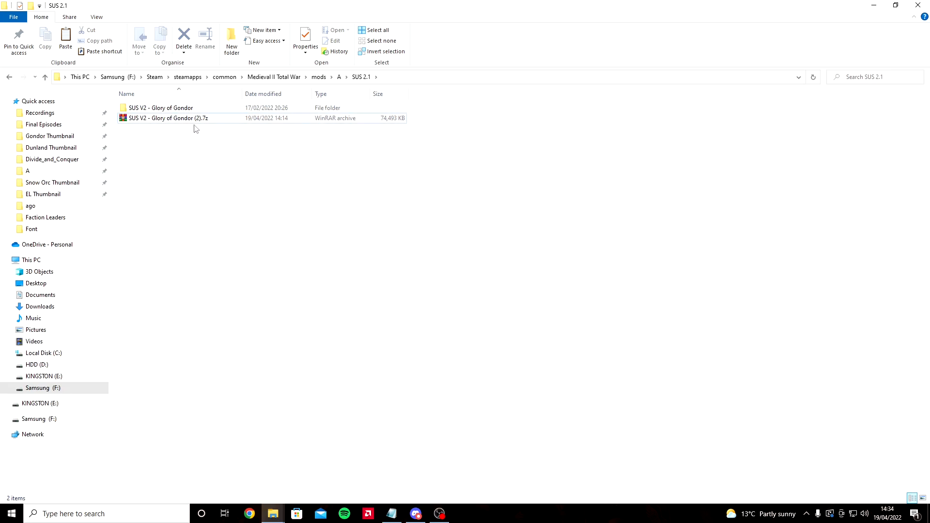
pyautogui.moveTo(160, 107)
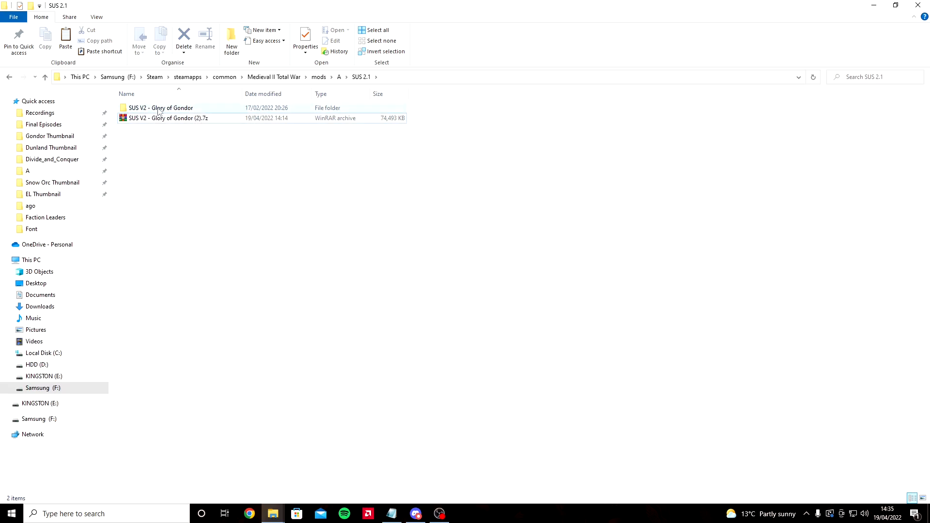
# Select all SUS V2 - Glory of Gondor contents (data, extra, change-log), then go to mods\ago.
pyautogui.doubleClick(160, 107)
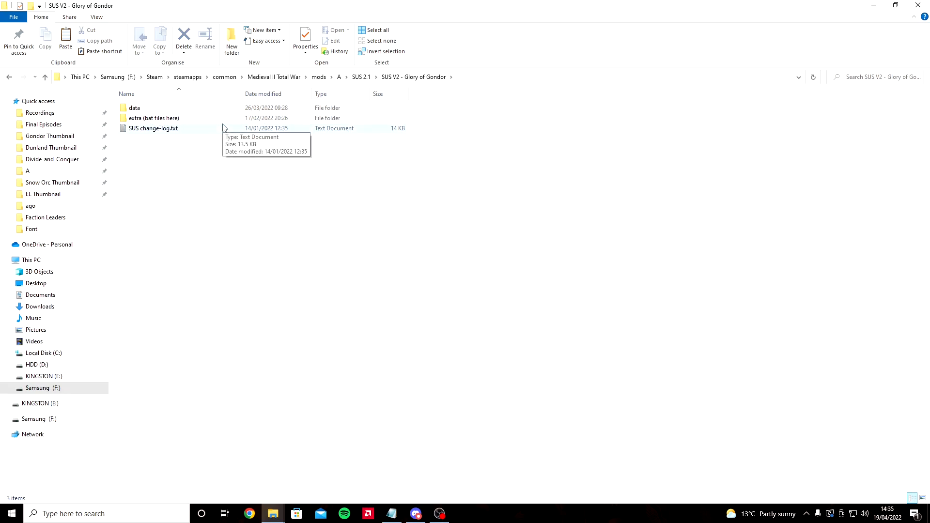
pyautogui.press('ctrl+a')
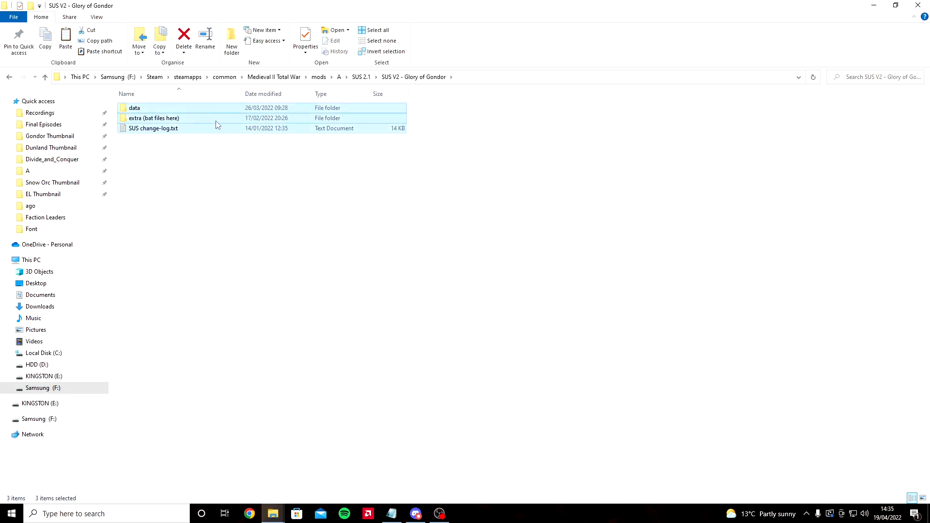
pyautogui.moveTo(154, 109)
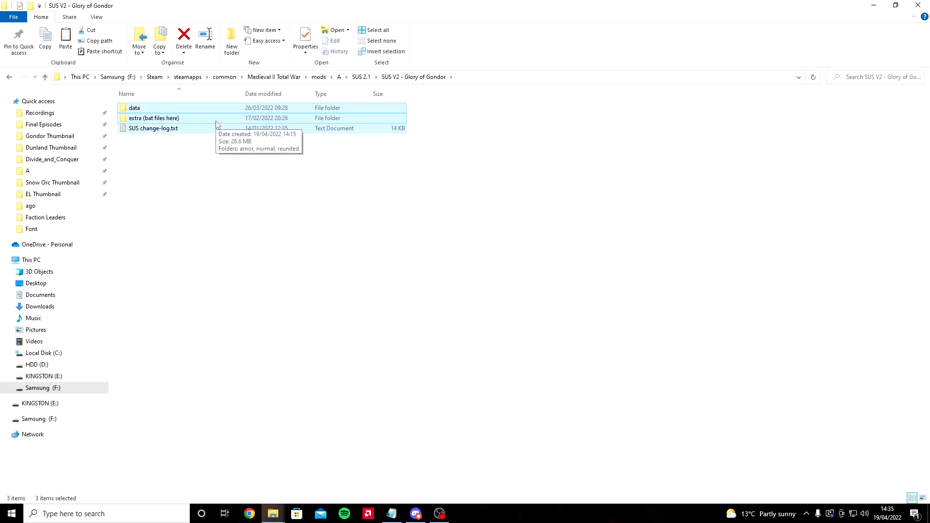
pyautogui.moveTo(216, 125)
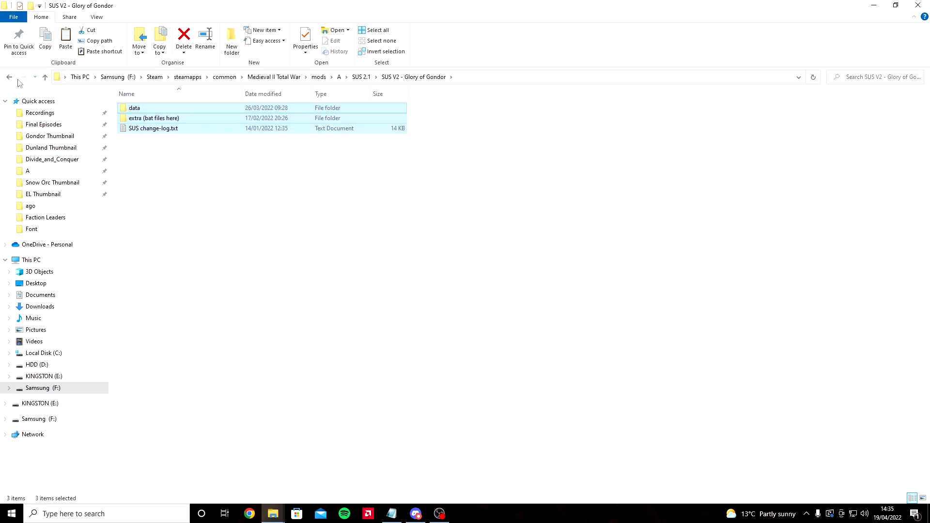
pyautogui.click(8, 78)
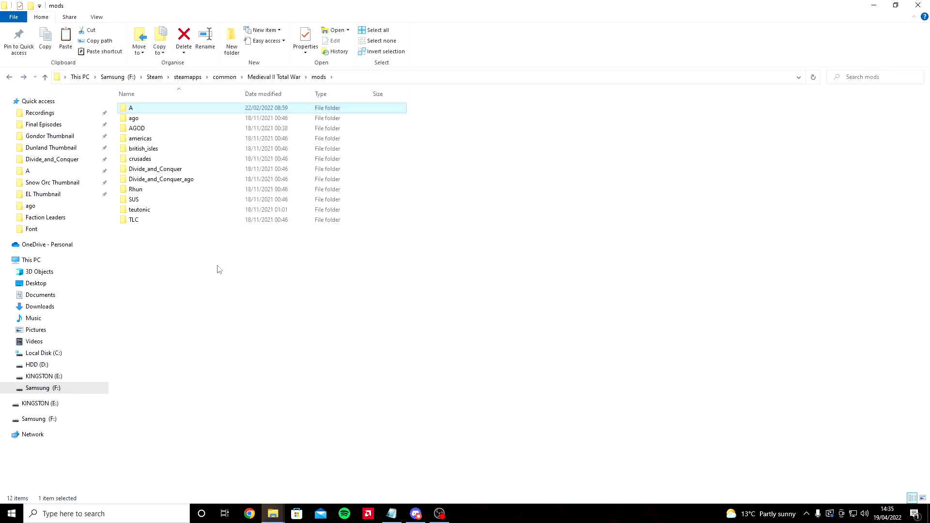
pyautogui.moveTo(225, 241)
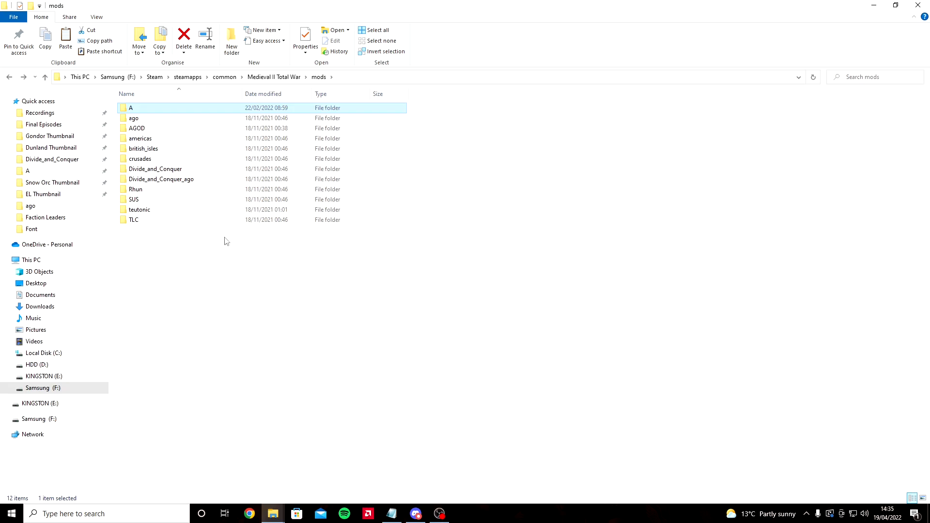
pyautogui.doubleClick(134, 118)
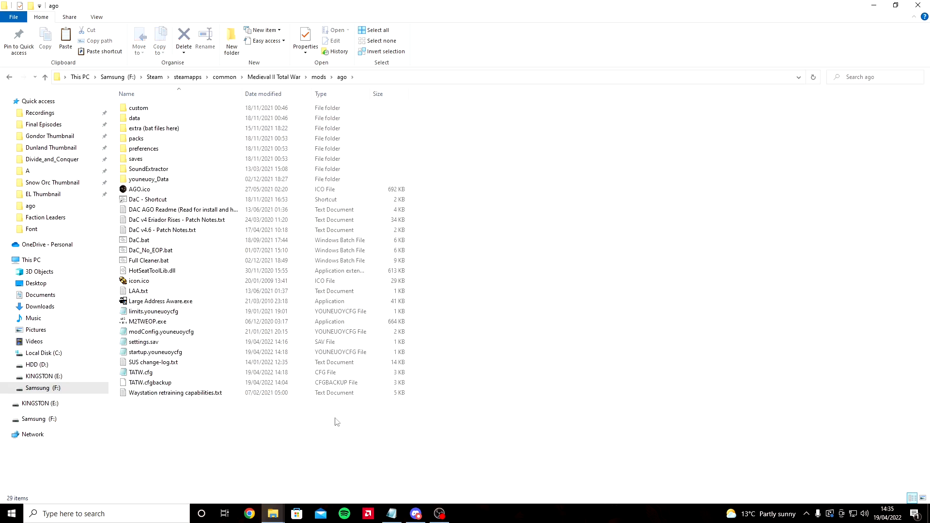
pyautogui.moveTo(305, 439)
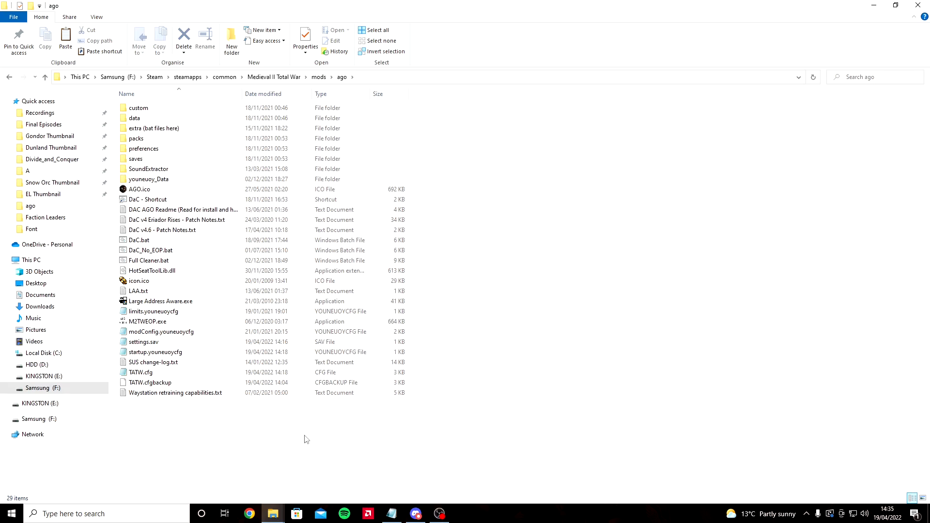
pyautogui.moveTo(274, 423)
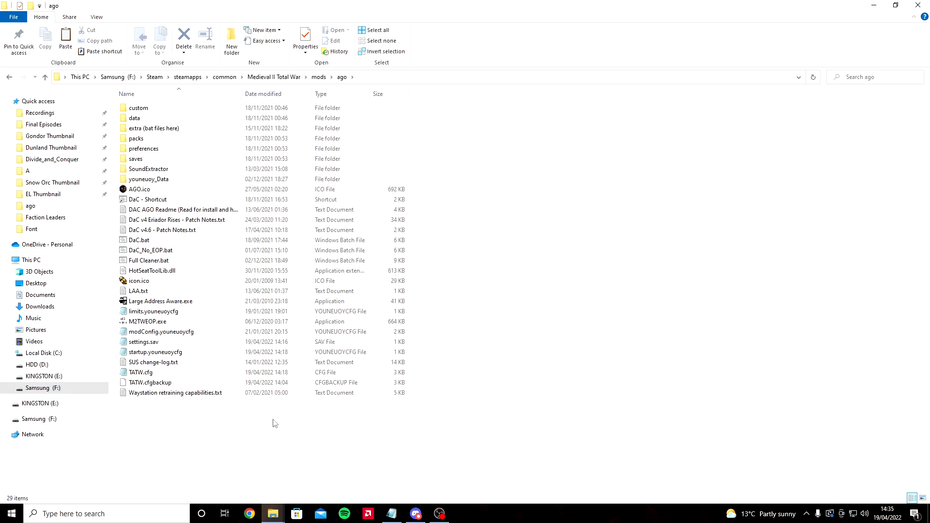
pyautogui.rightClick(274, 423)
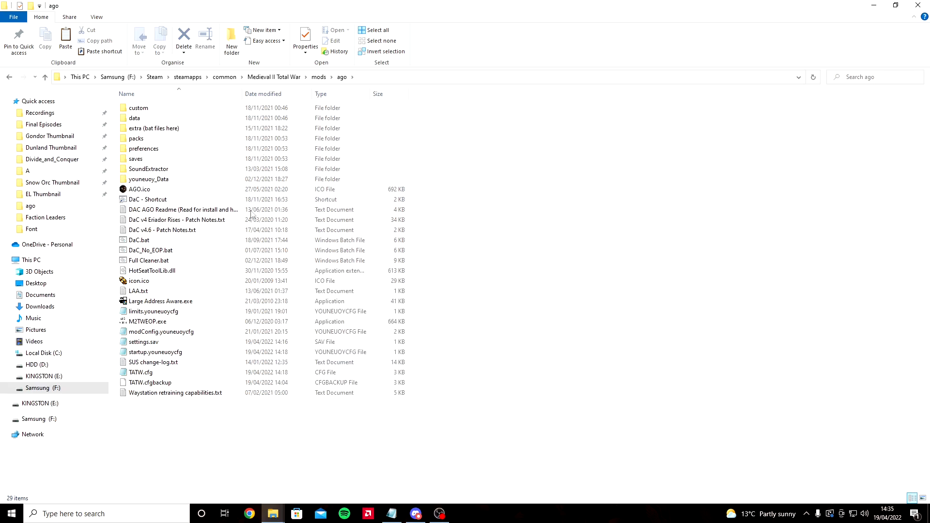
pyautogui.moveTo(273, 365)
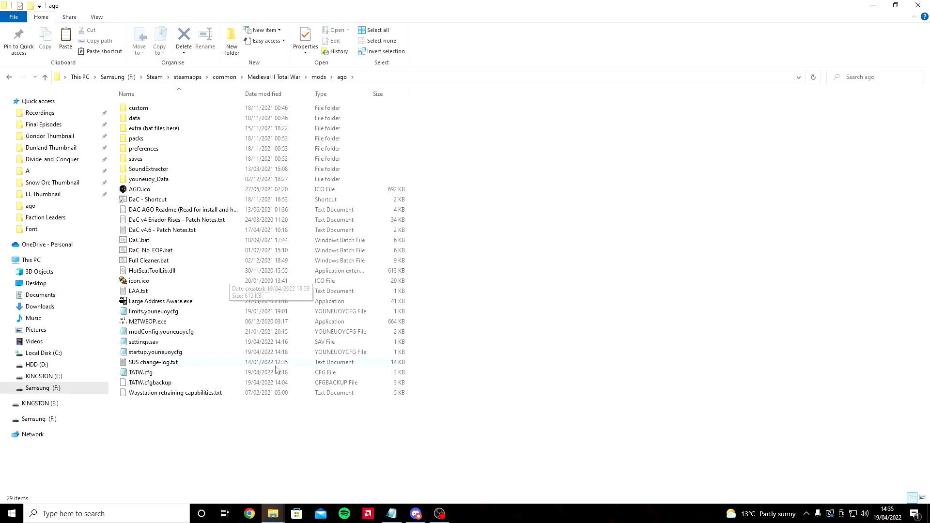
pyautogui.moveTo(208, 438)
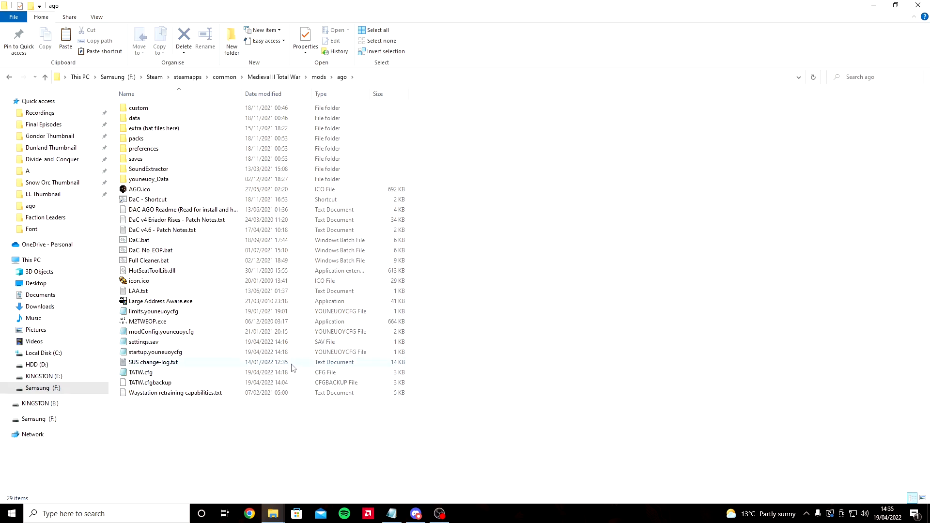
pyautogui.moveTo(166, 322)
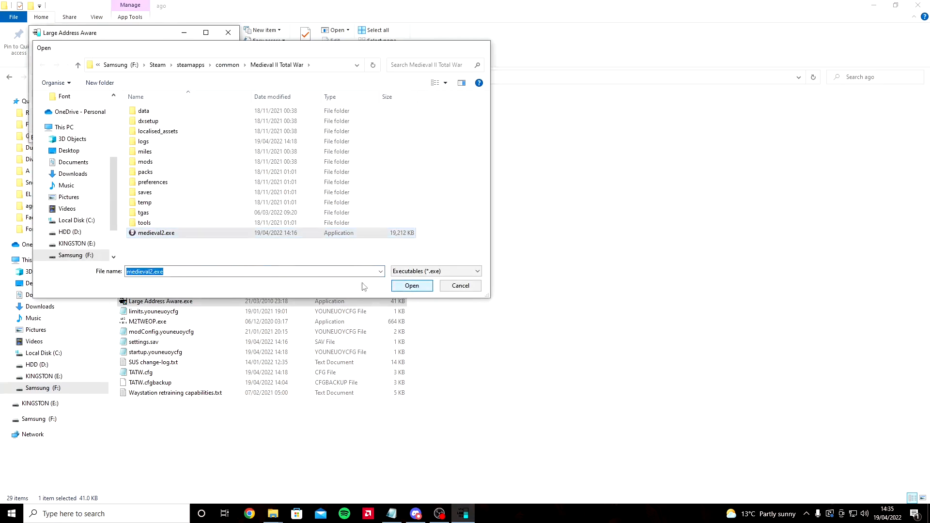
# Save medieval2.exe as large address aware, then load the ago TATW.cfg in Notepad.
pyautogui.click(411, 285)
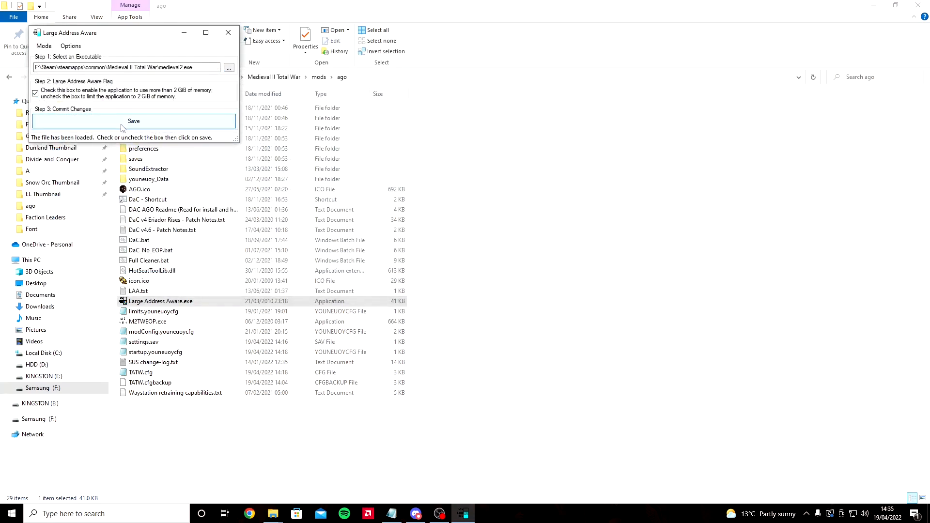
pyautogui.click(134, 121)
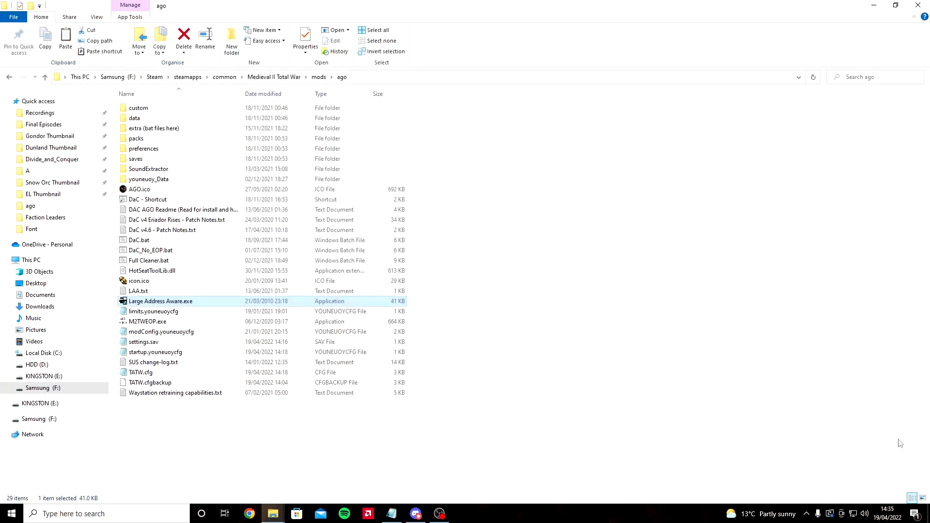
pyautogui.click(865, 513)
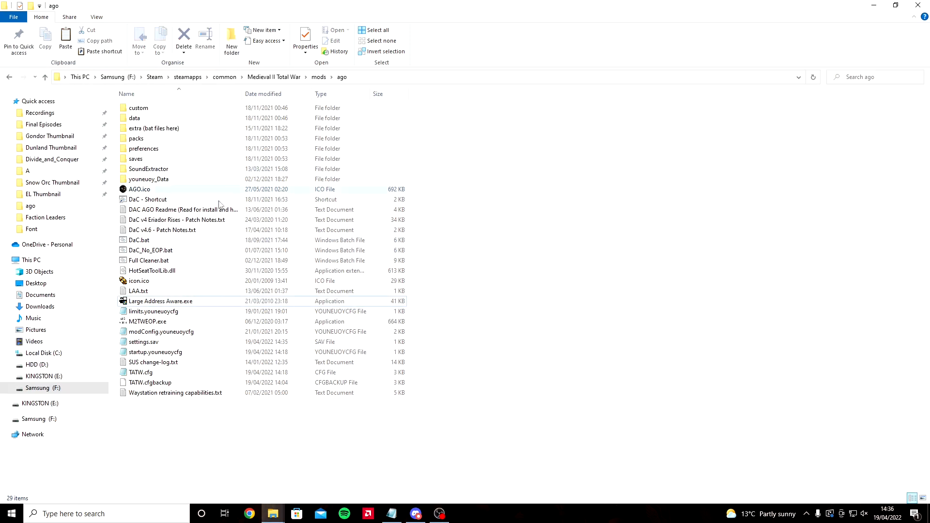
pyautogui.moveTo(150, 382)
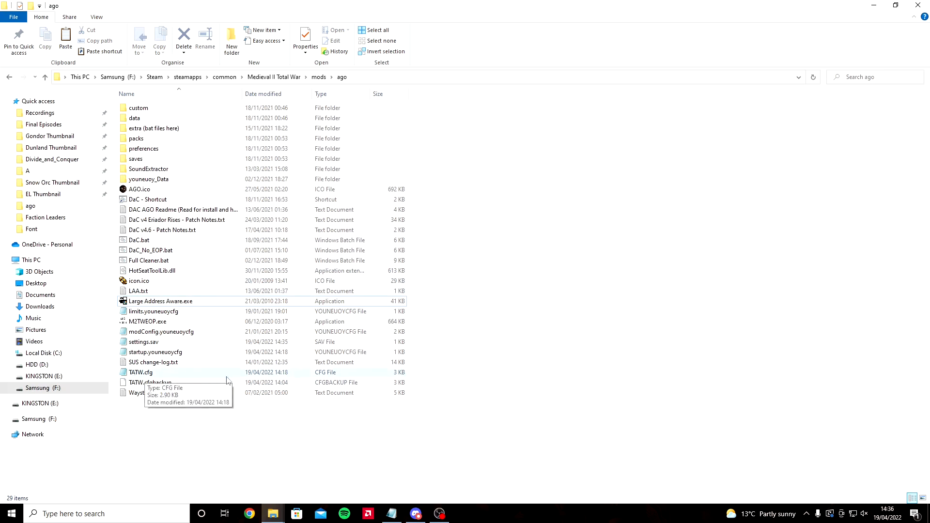
pyautogui.moveTo(128, 377)
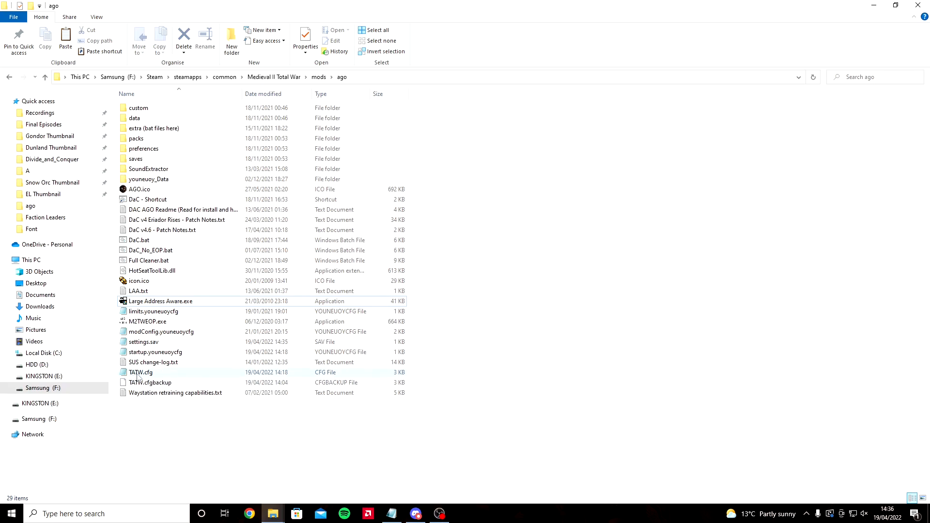
pyautogui.moveTo(157, 374)
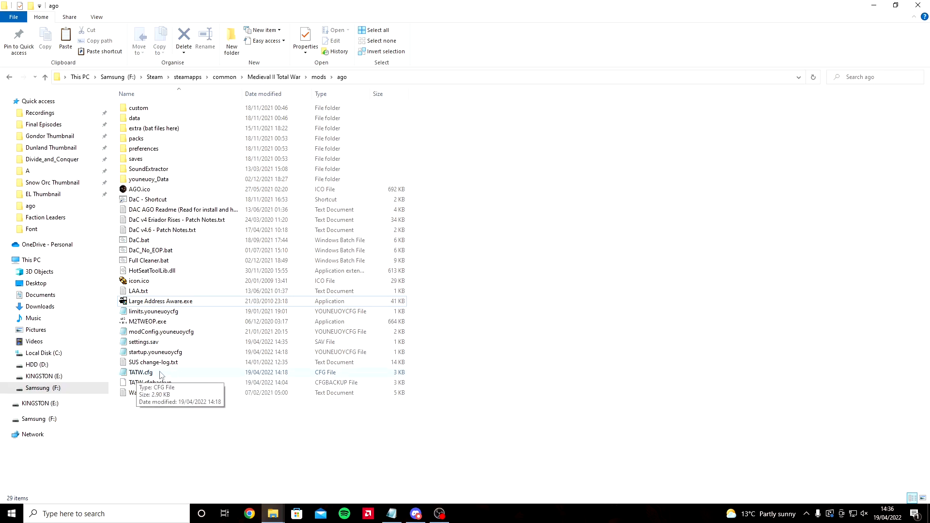
pyautogui.moveTo(146, 381)
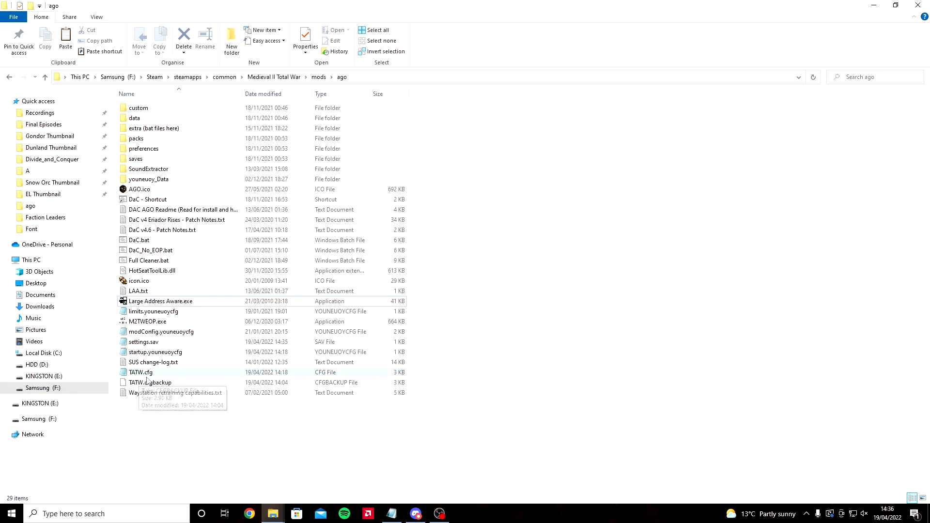
pyautogui.moveTo(184, 378)
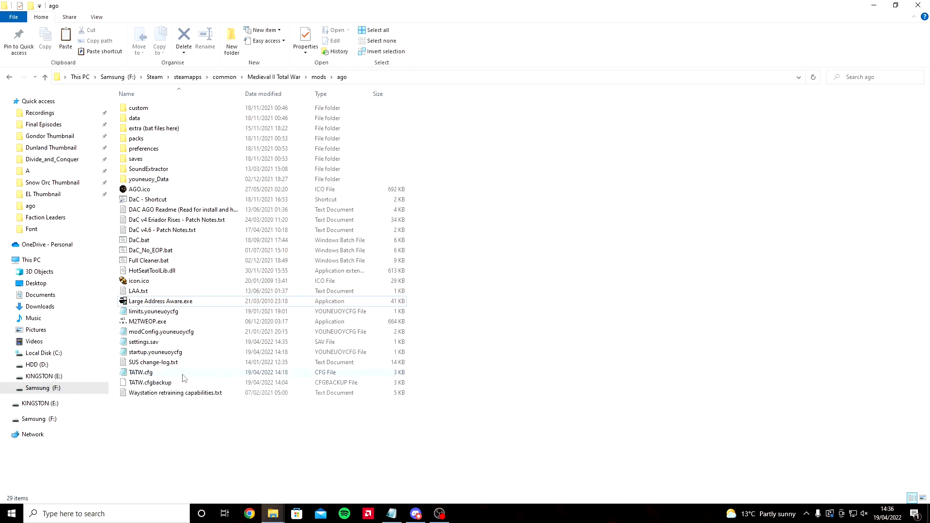
pyautogui.moveTo(163, 375)
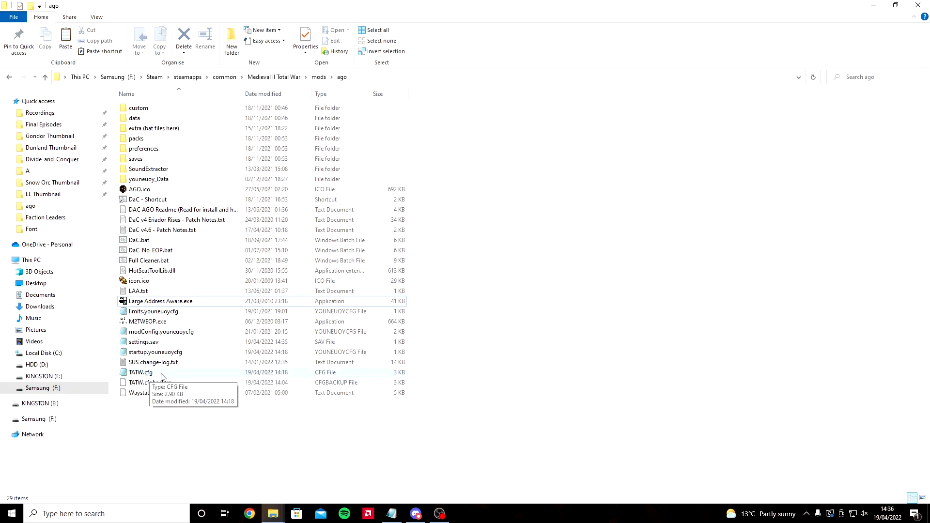
pyautogui.doubleClick(139, 372)
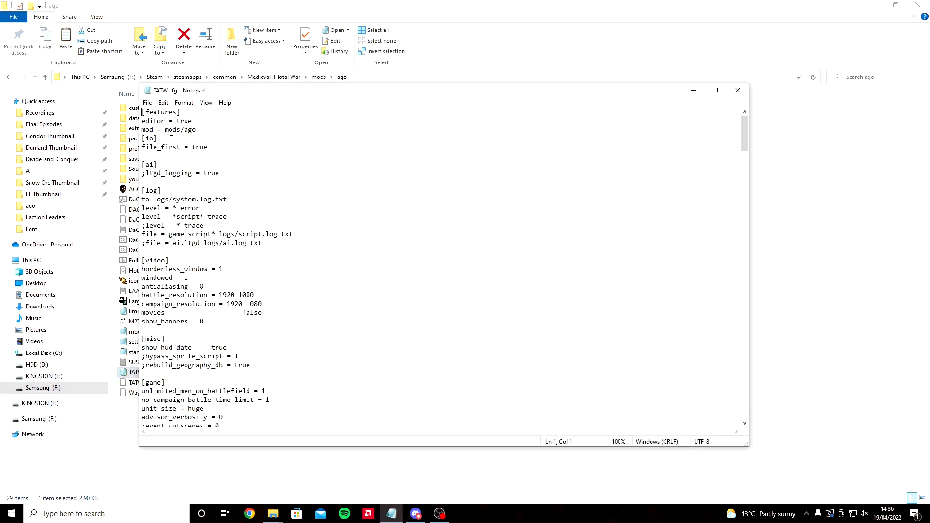
pyautogui.moveTo(255, 131)
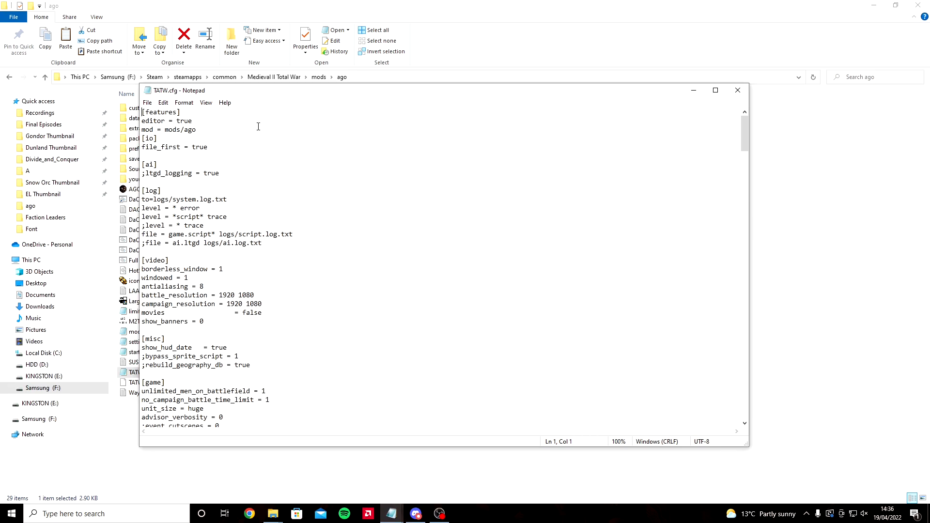
pyautogui.moveTo(218, 124)
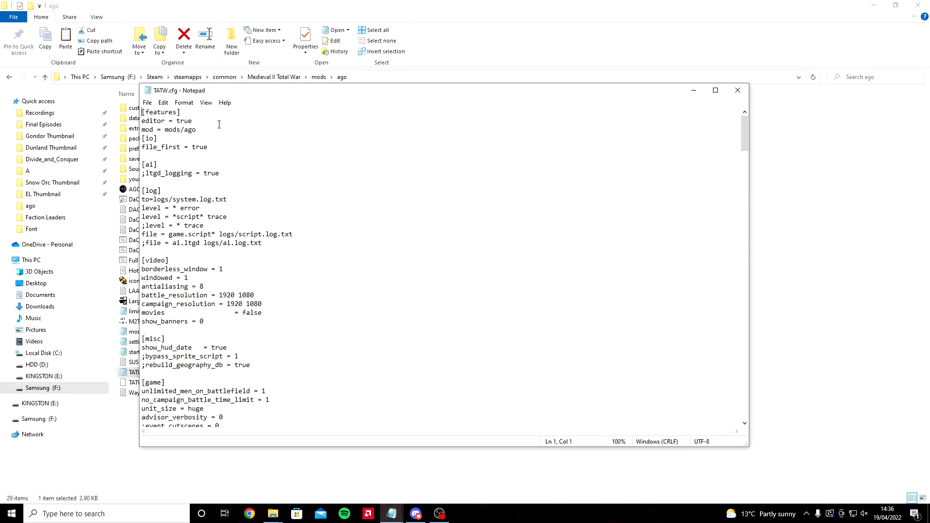
# Highlight 'ago' in the mod = mods/ago line to confirm the path.
pyautogui.doubleClick(190, 128)
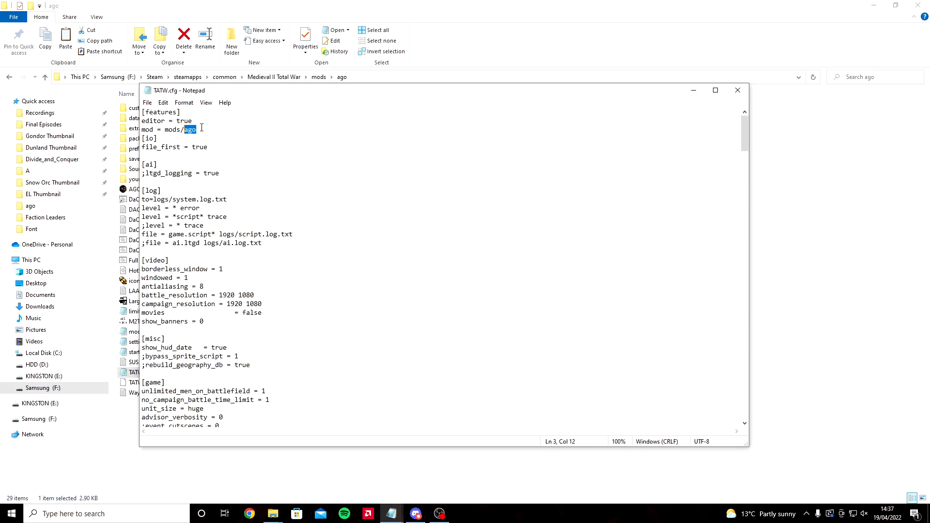
pyautogui.moveTo(474, 198)
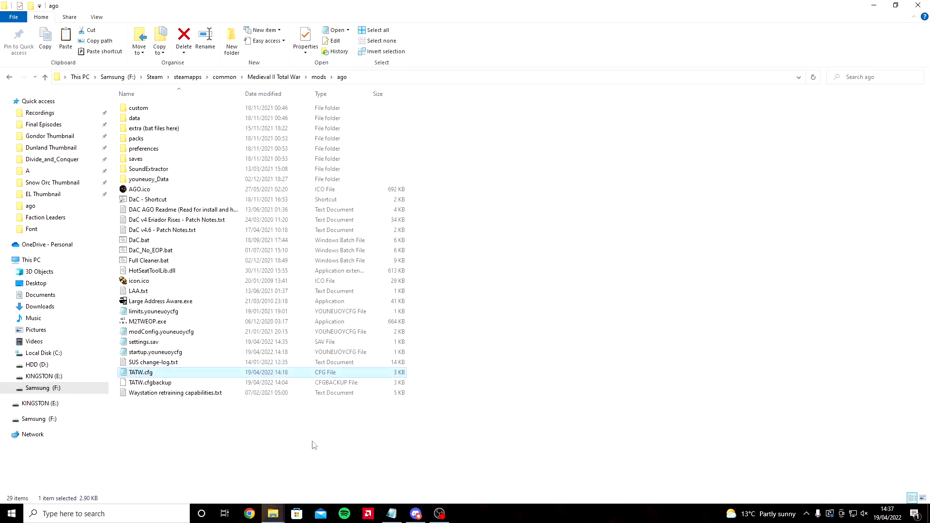
pyautogui.moveTo(209, 291)
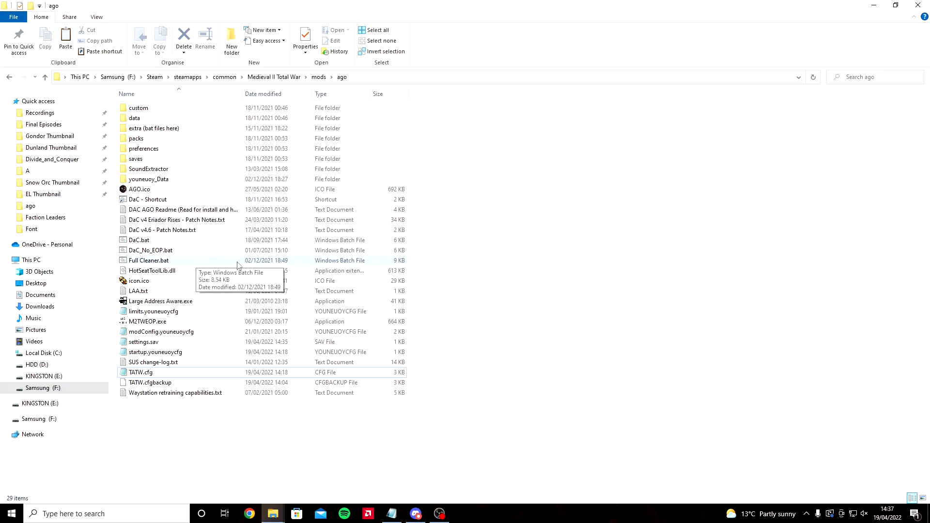
pyautogui.moveTo(139, 267)
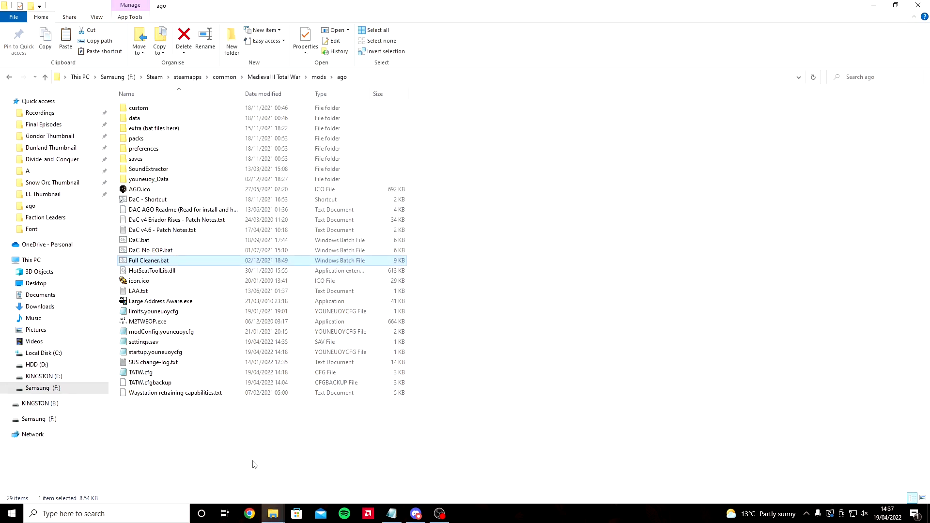
pyautogui.moveTo(184, 336)
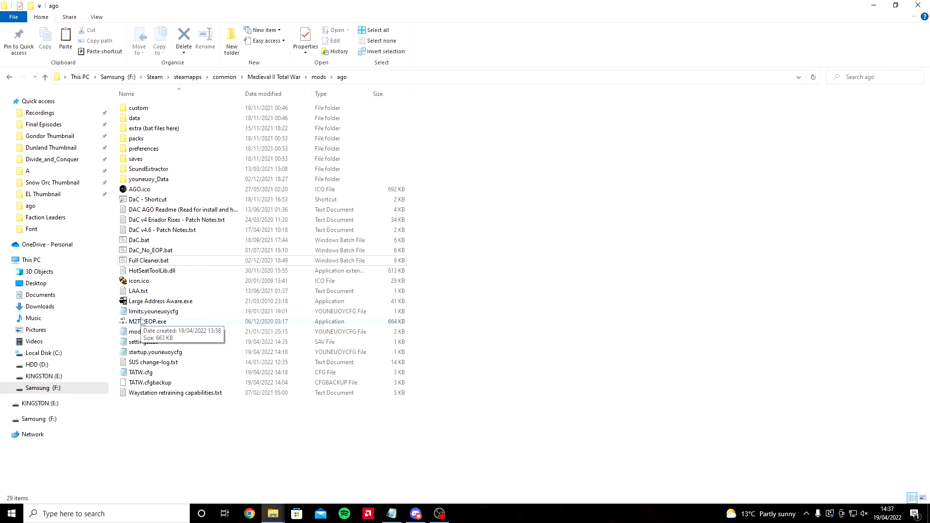
pyautogui.moveTo(148, 329)
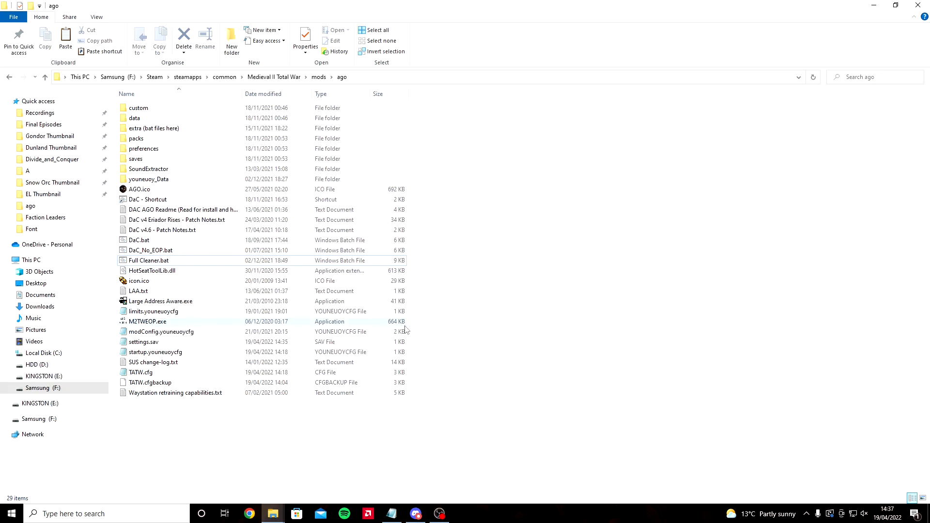
pyautogui.moveTo(168, 326)
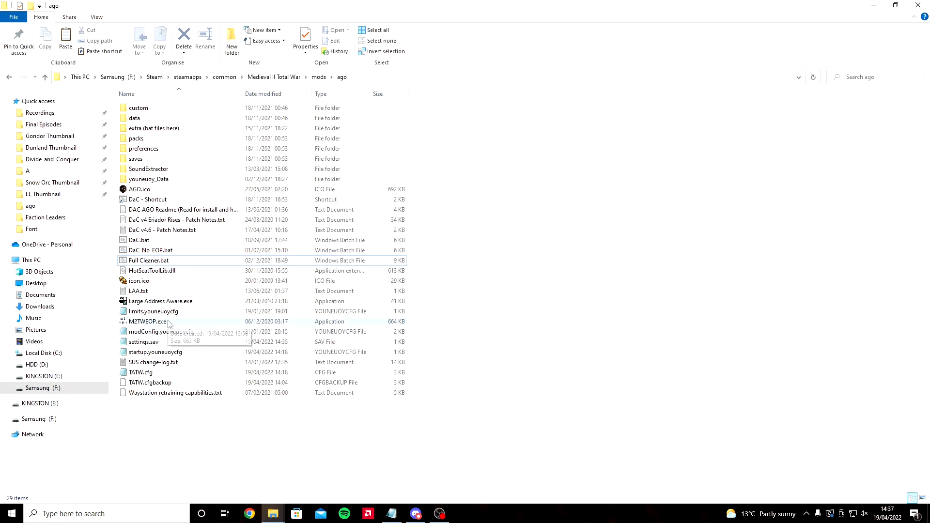
# Launch M2TWEOP.exe and reach Custom Battle from the Single Player menu.
pyautogui.doubleClick(145, 322)
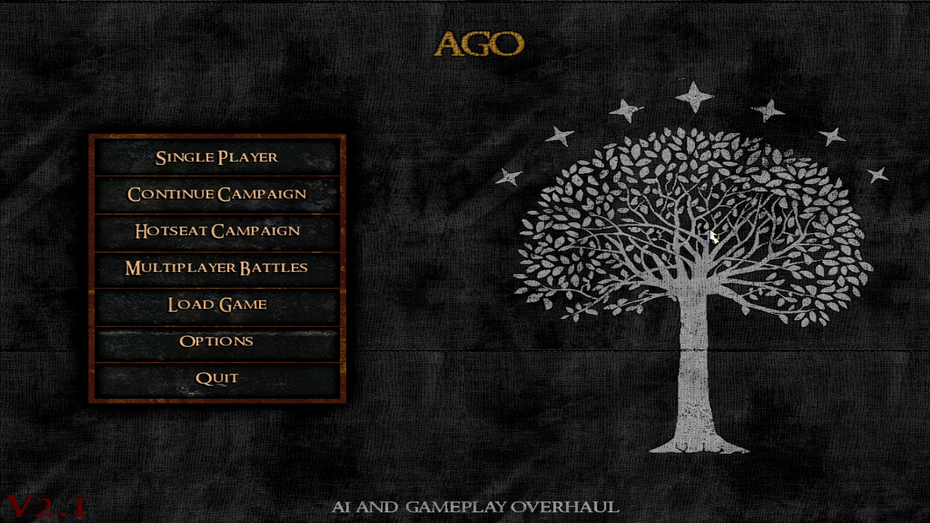
pyautogui.moveTo(691, 195)
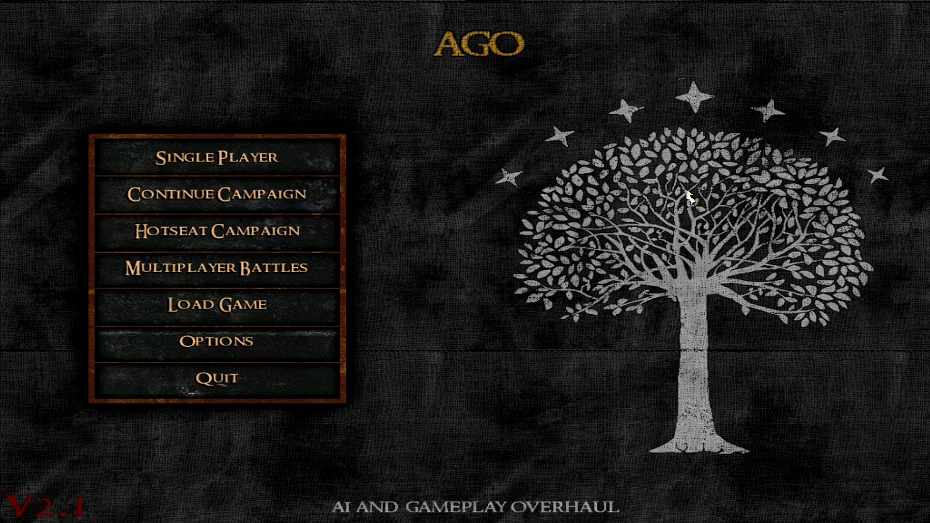
pyautogui.moveTo(527, 183)
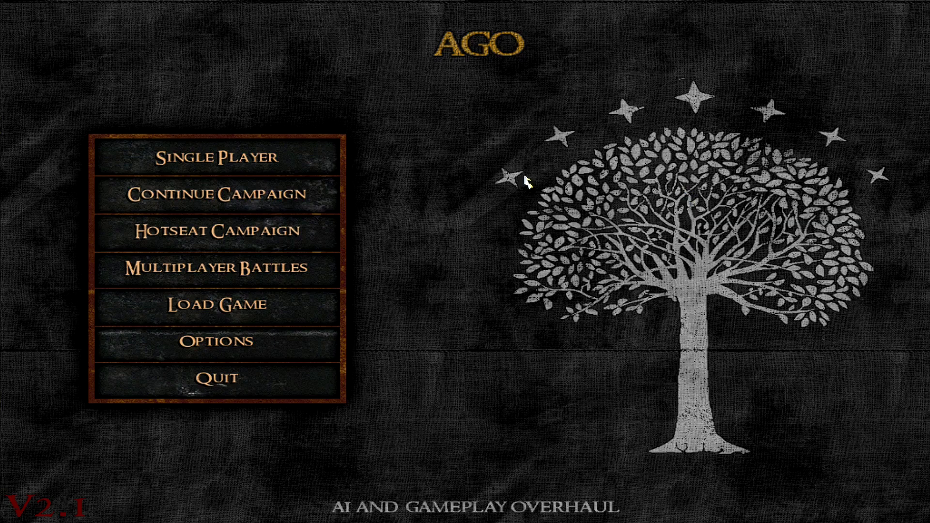
pyautogui.click(216, 157)
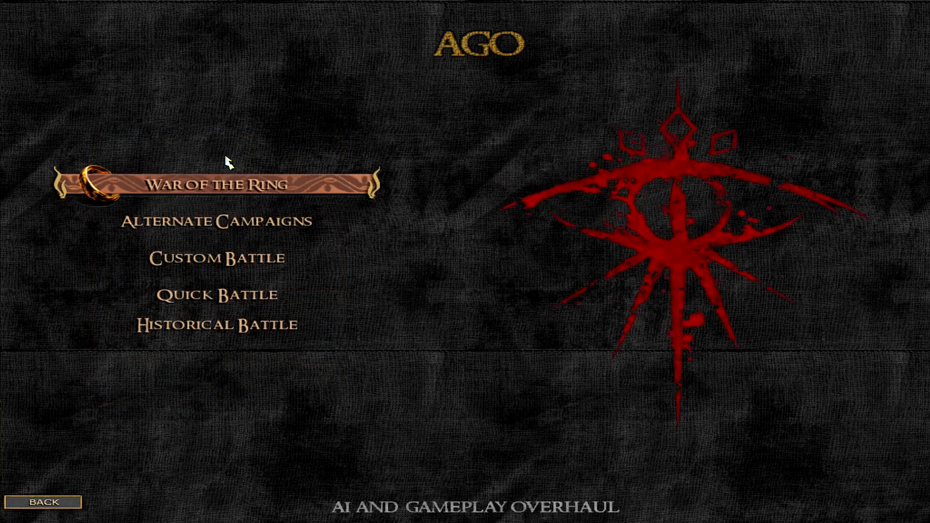
pyautogui.moveTo(365, 224)
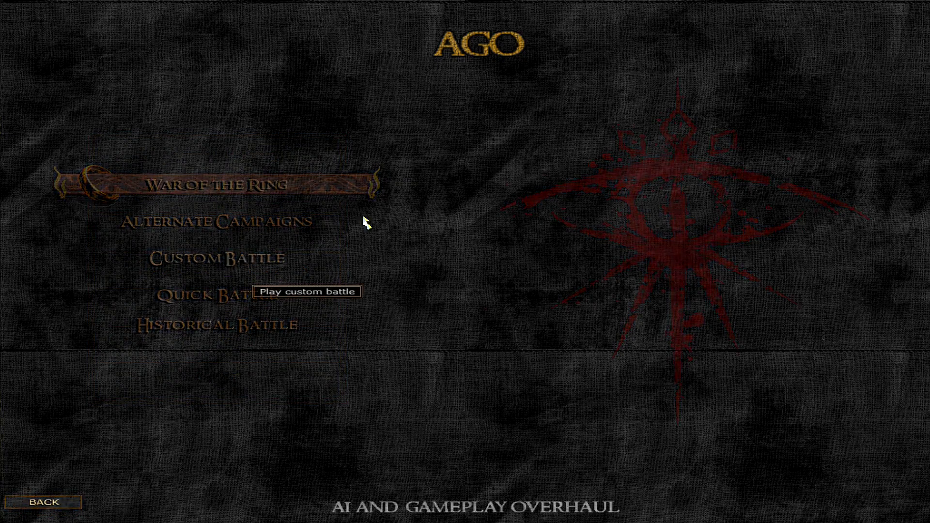
pyautogui.click(212, 258)
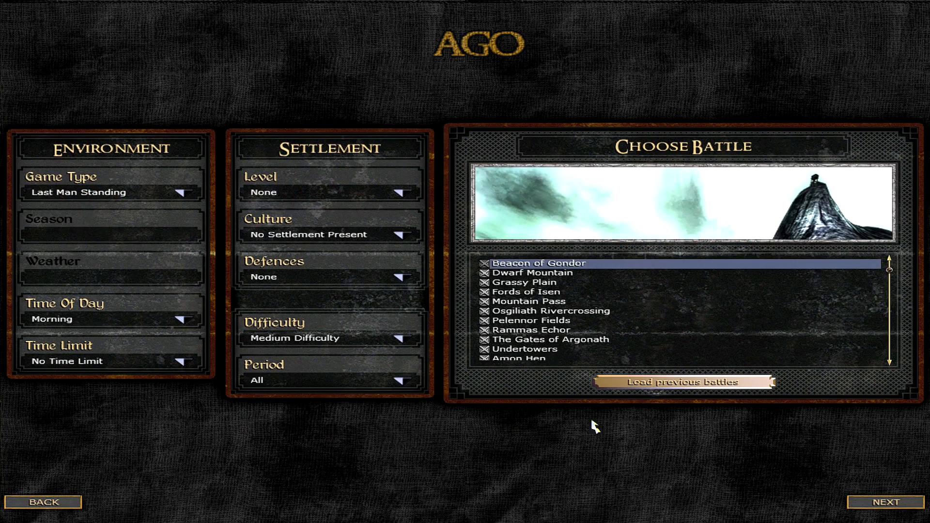
# Continue to army selection and view the Dwarves of Khazad-dûm and Dol Amroth unit rosters.
pyautogui.click(902, 503)
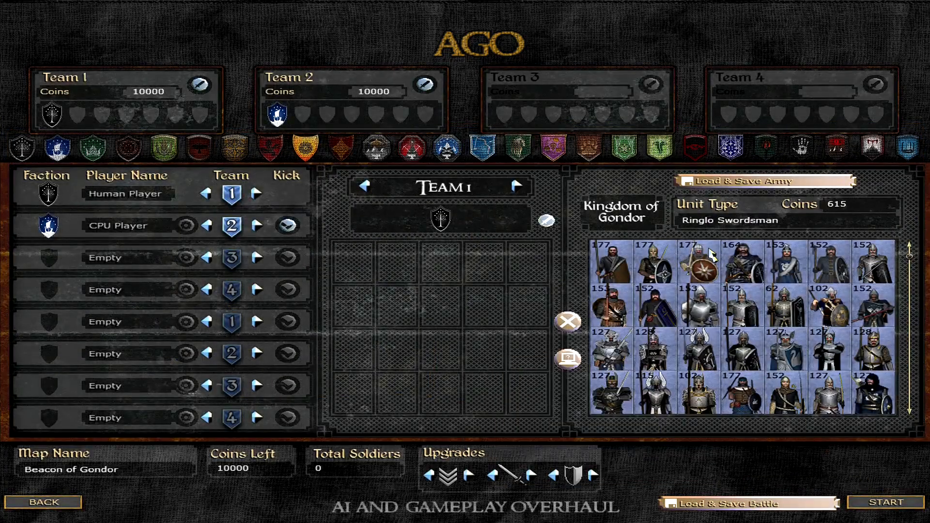
pyautogui.moveTo(704, 261)
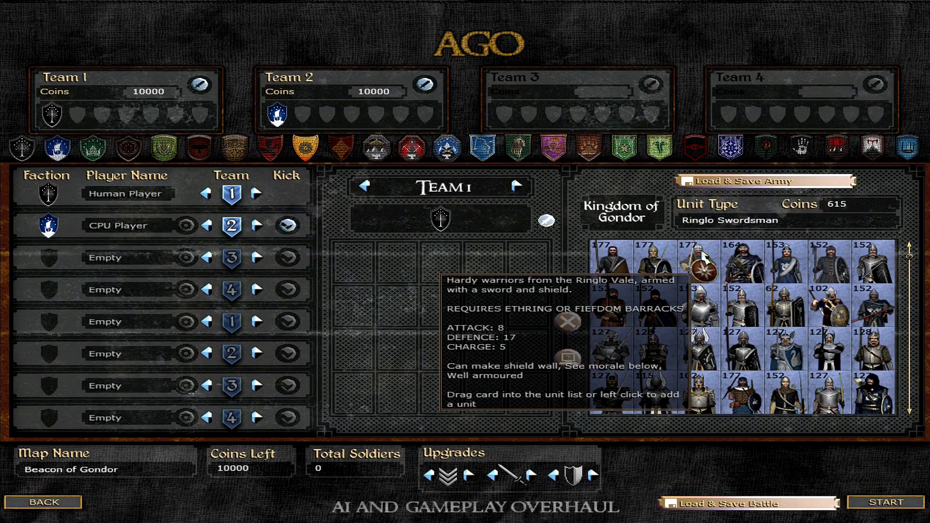
pyautogui.moveTo(703, 274)
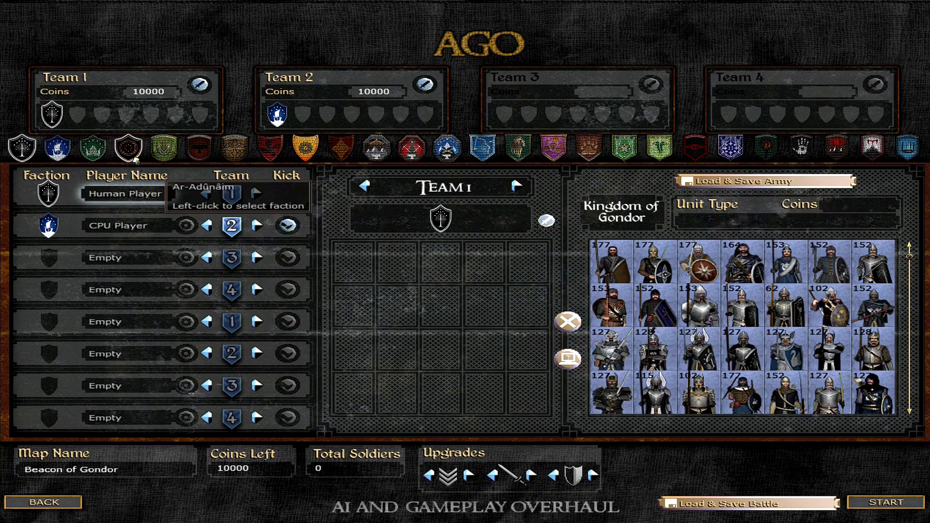
pyautogui.click(128, 147)
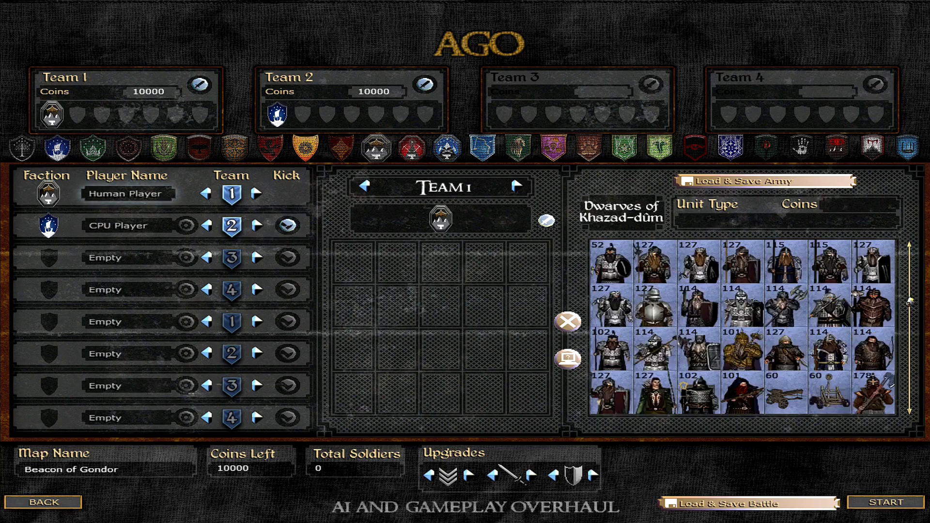
pyautogui.scroll(-3)
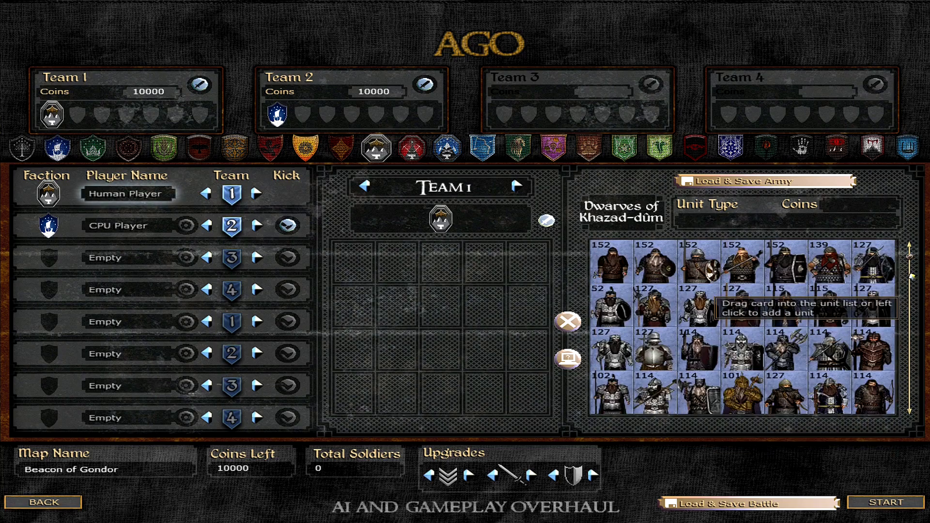
pyautogui.moveTo(635, 275)
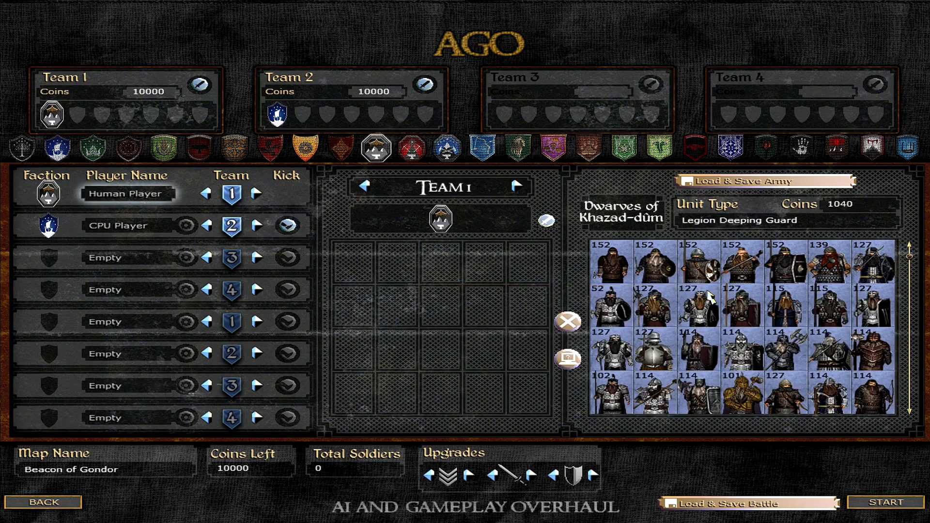
pyautogui.moveTo(376, 147)
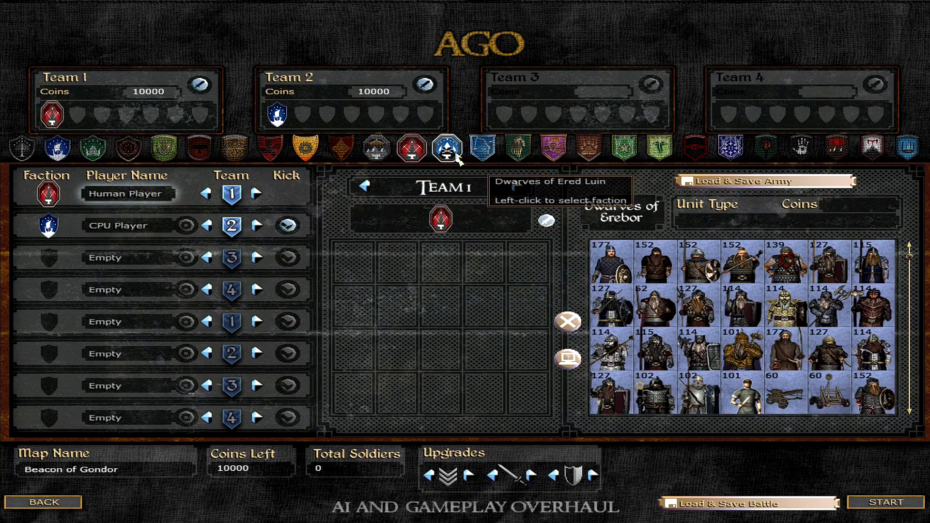
pyautogui.click(446, 147)
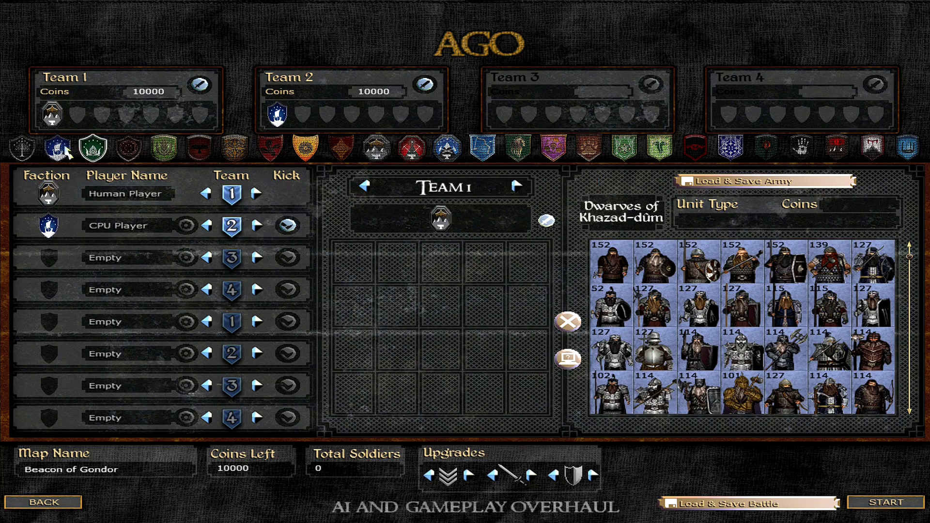
pyautogui.click(57, 148)
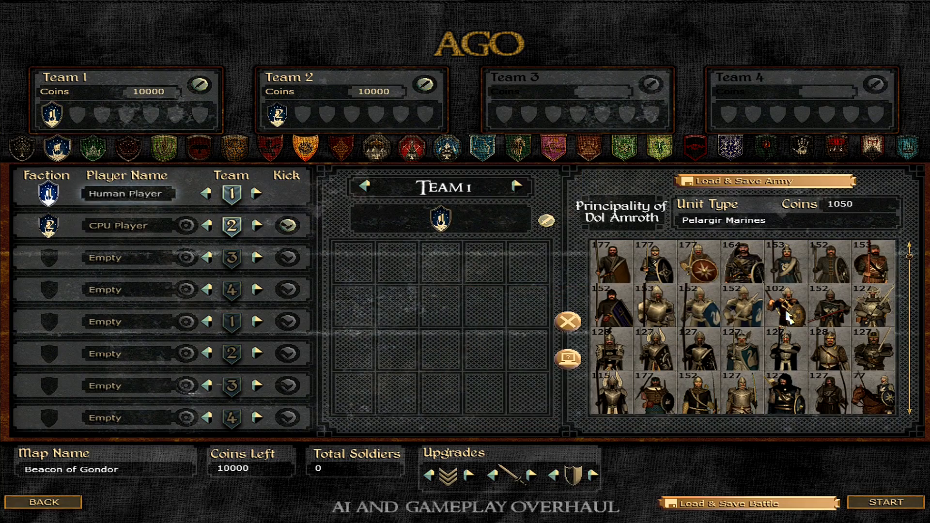
pyautogui.moveTo(307, 427)
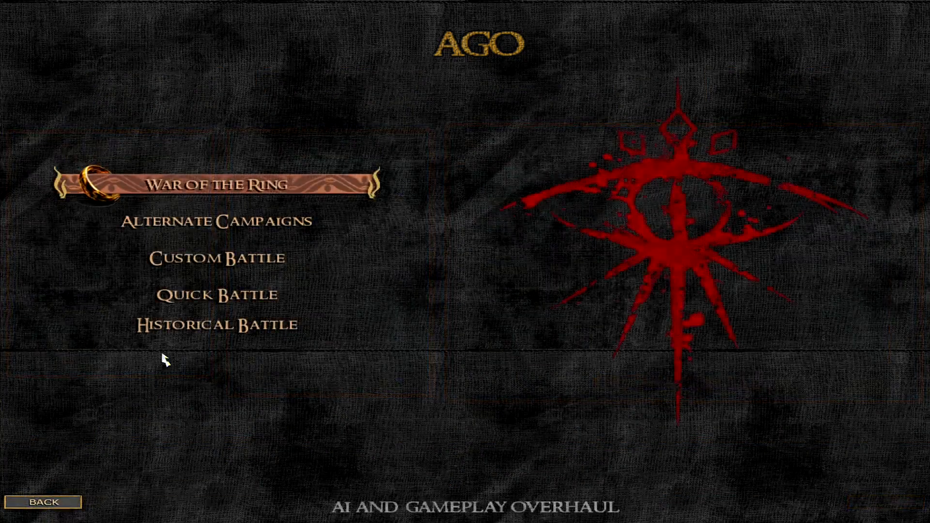
# Start the War of the Ring campaign setup showing the Kingdom of Gondor.
pyautogui.click(213, 184)
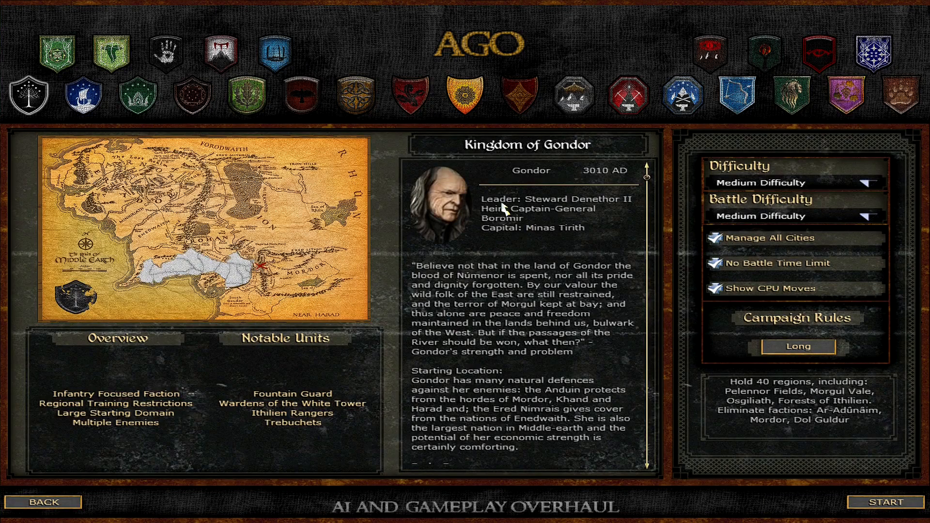
pyautogui.moveTo(83, 94)
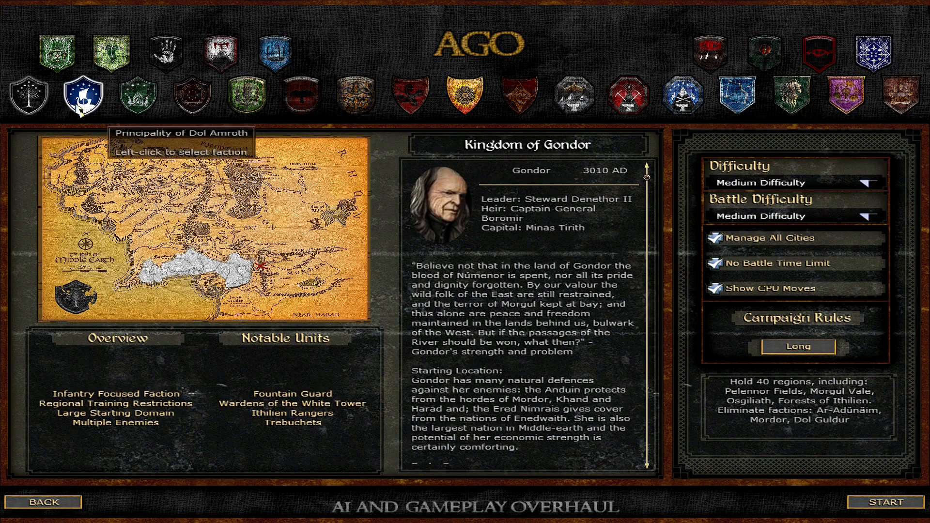
pyautogui.moveTo(28, 94)
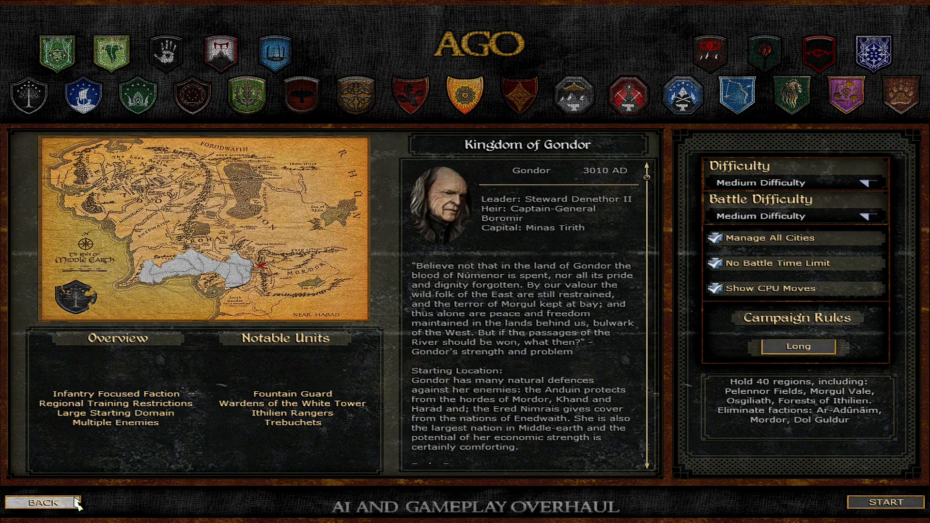
# Back out of campaign selection and the single player menu to the main menu.
pyautogui.click(50, 503)
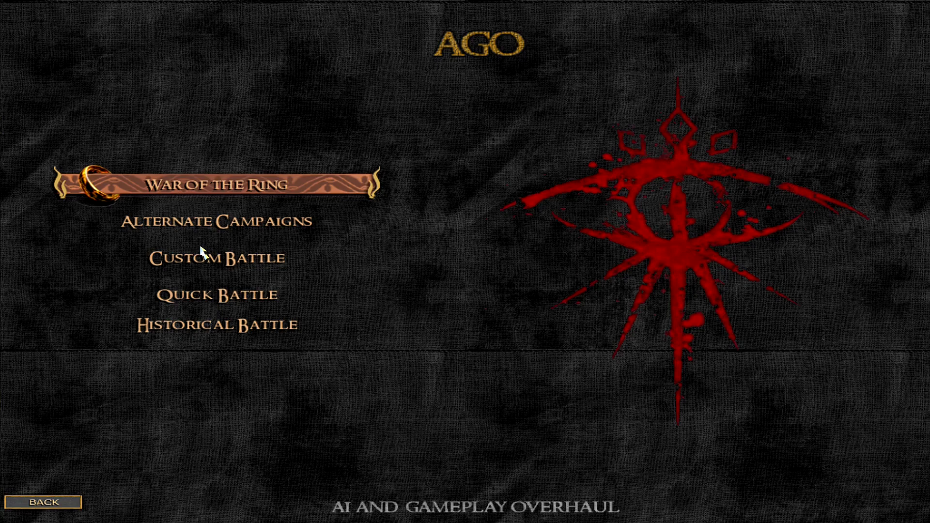
pyautogui.moveTo(65, 454)
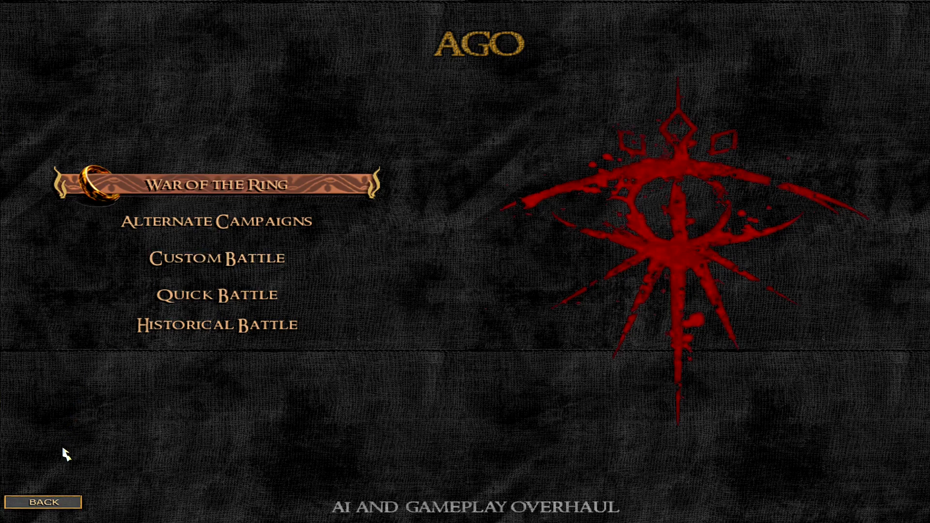
pyautogui.click(41, 500)
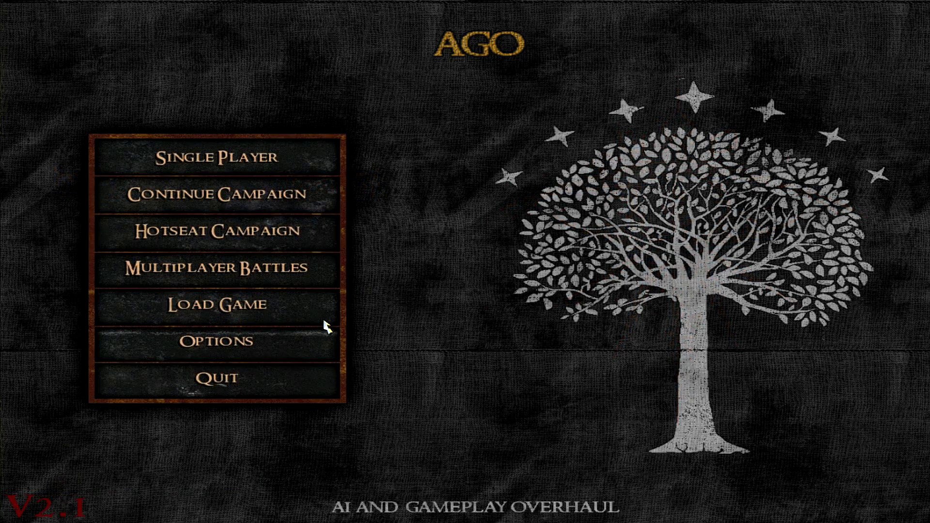